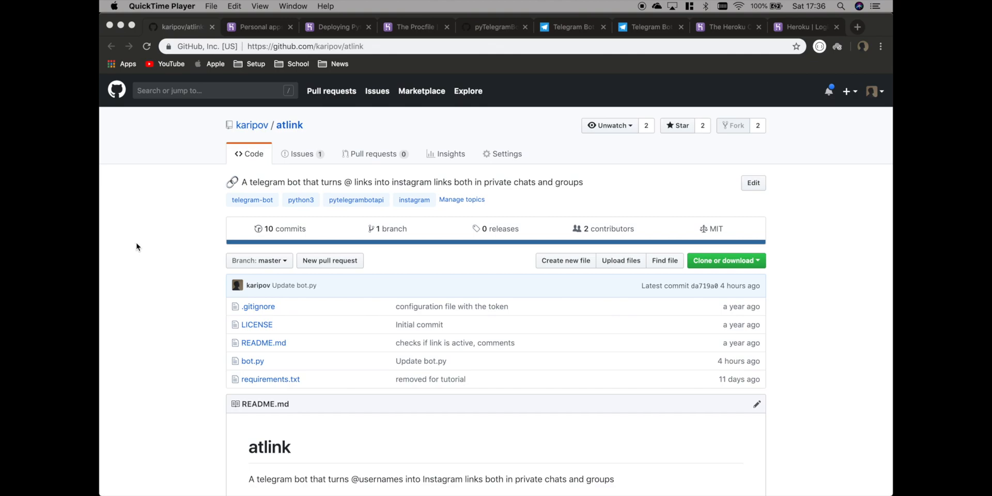
{"action": "mouse_move", "coordinate": [138, 273]}
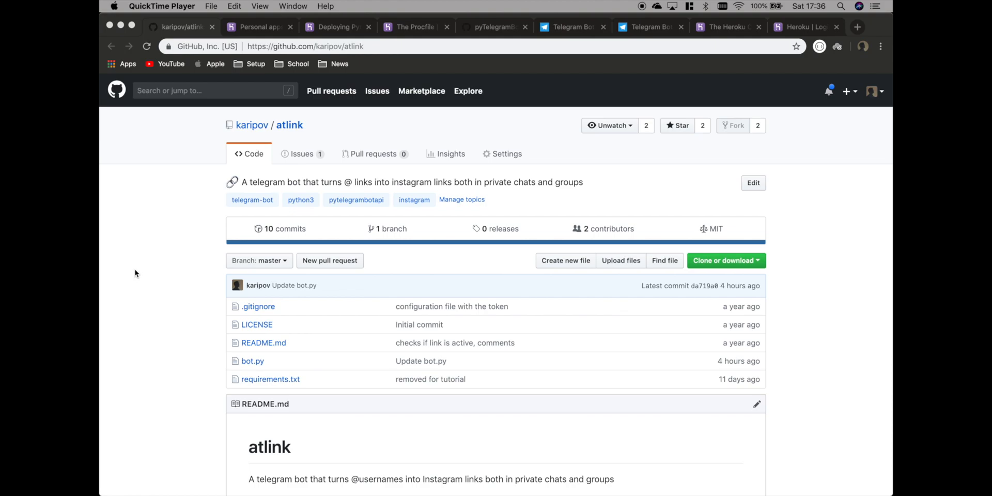
{"action": "mouse_move", "coordinate": [109, 358]}
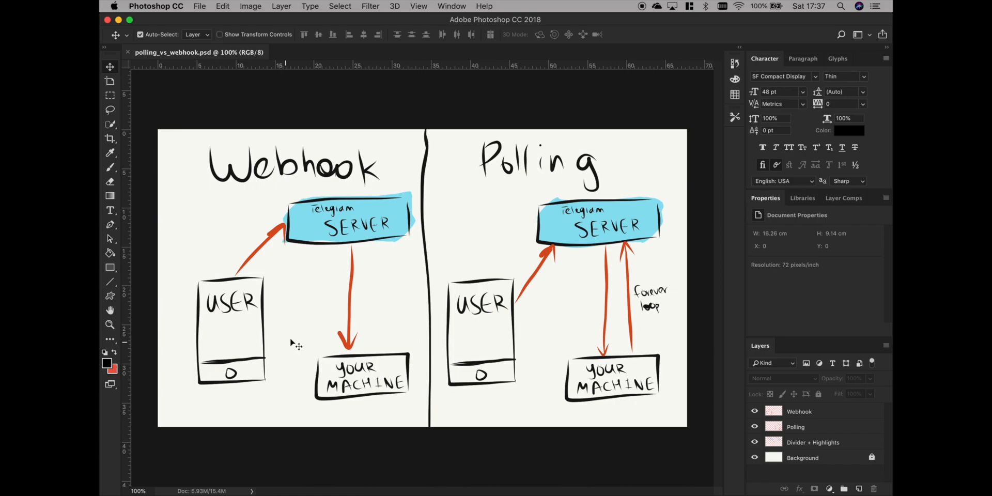
{"action": "mouse_move", "coordinate": [547, 289]}
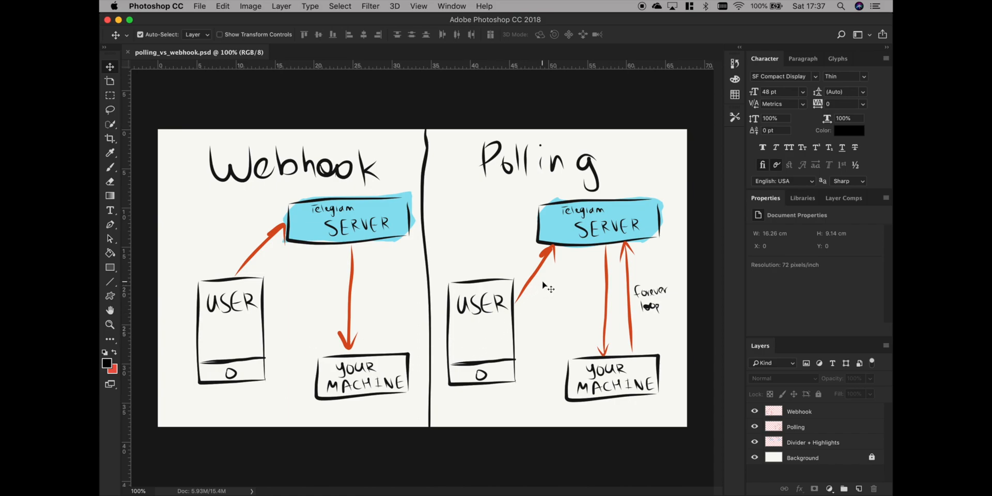
{"action": "mouse_move", "coordinate": [633, 257]}
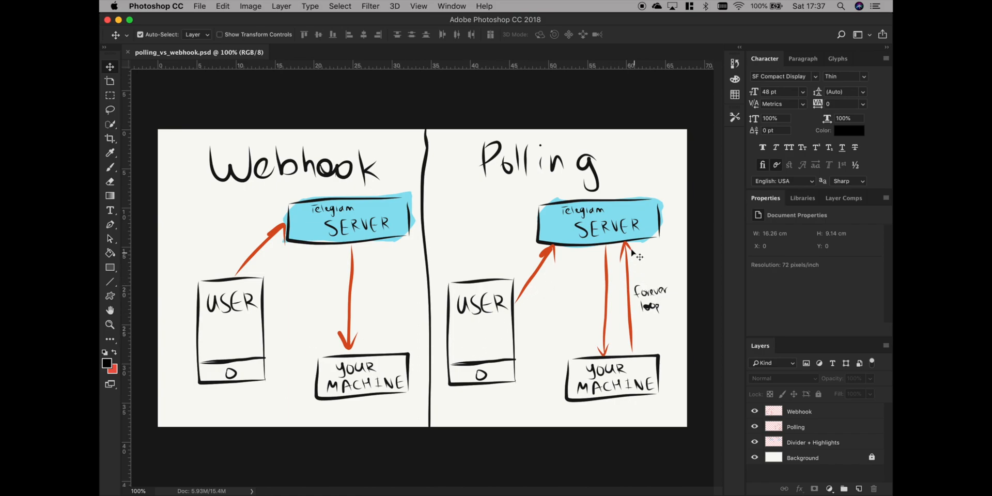
{"action": "mouse_move", "coordinate": [638, 275]}
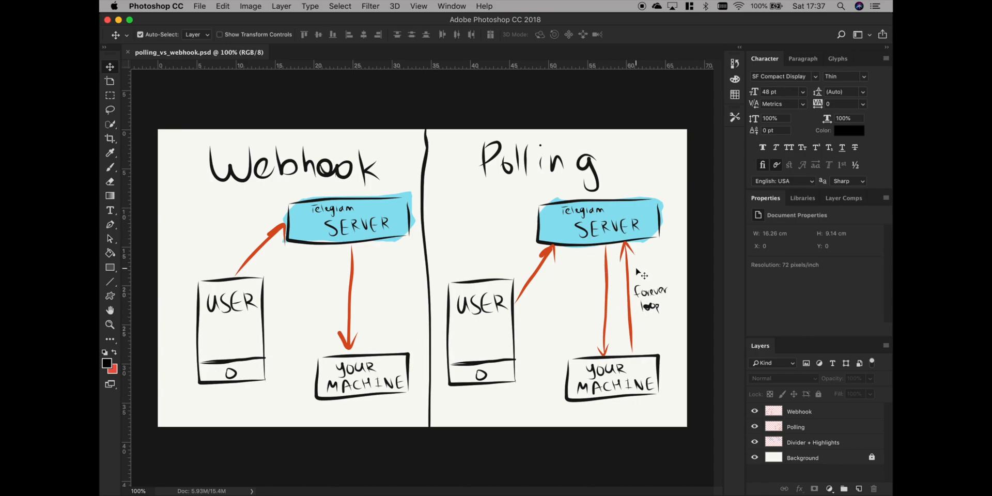
{"action": "mouse_move", "coordinate": [632, 267]}
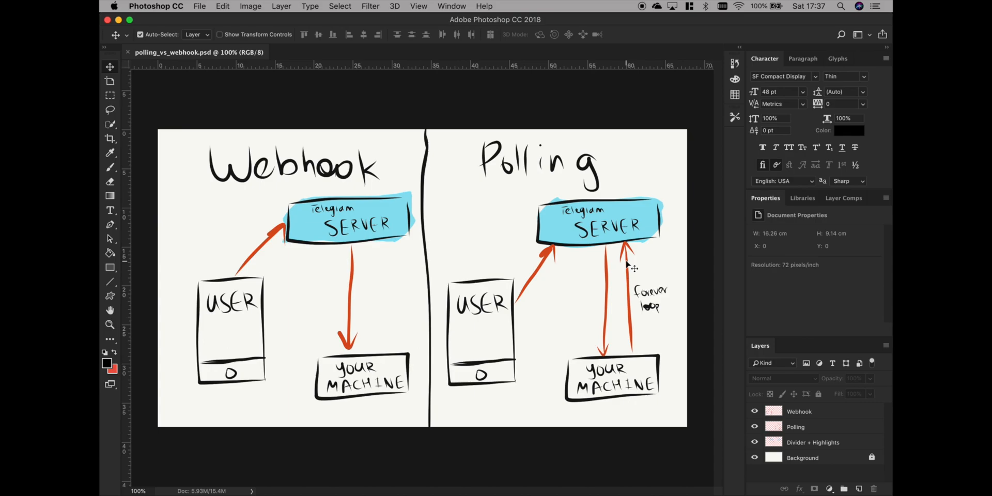
{"action": "mouse_move", "coordinate": [527, 229]}
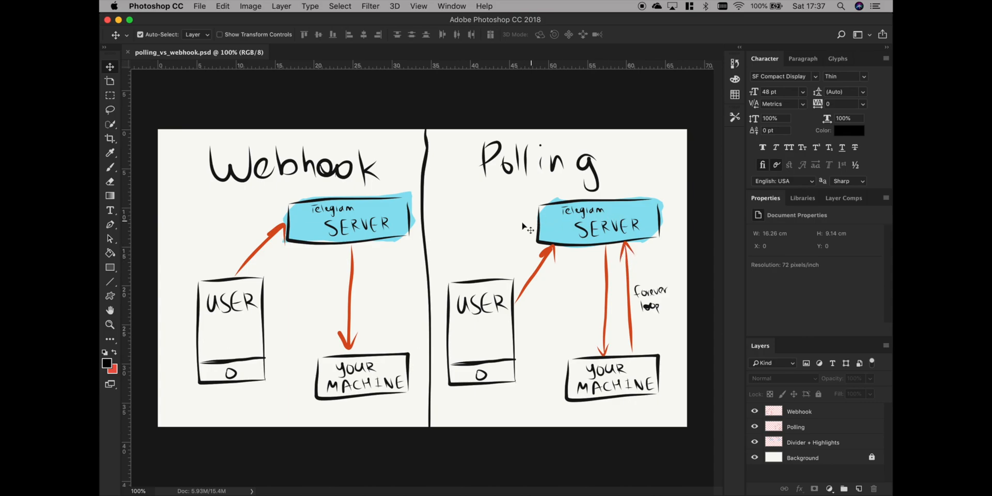
{"action": "mouse_move", "coordinate": [546, 219]}
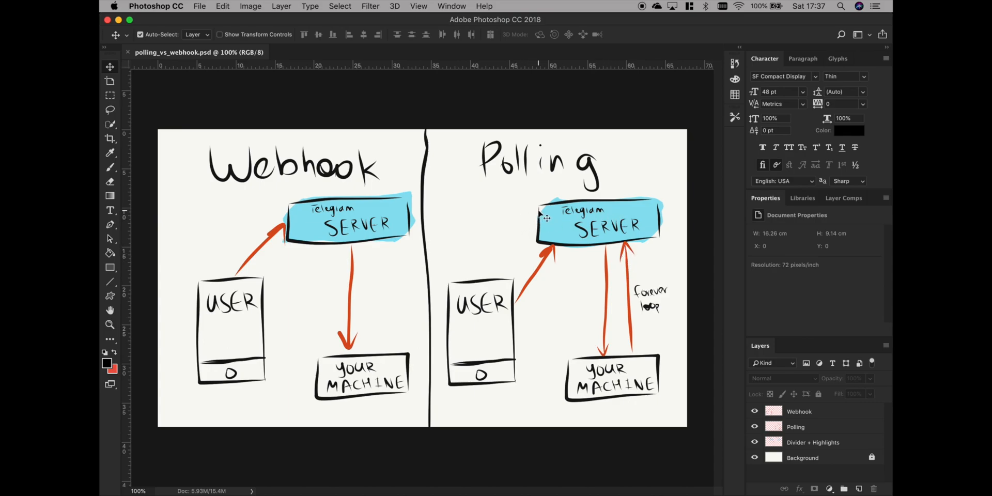
{"action": "mouse_move", "coordinate": [349, 266]}
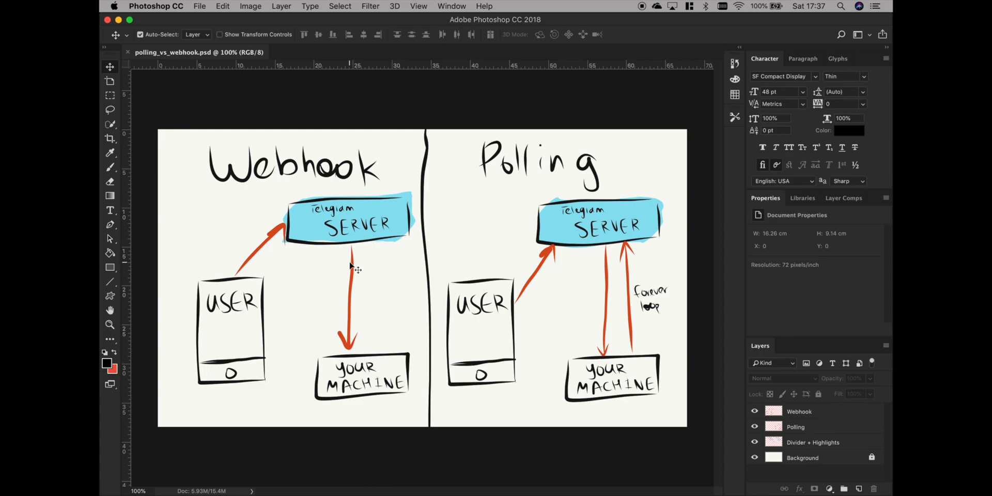
{"action": "mouse_move", "coordinate": [343, 274]}
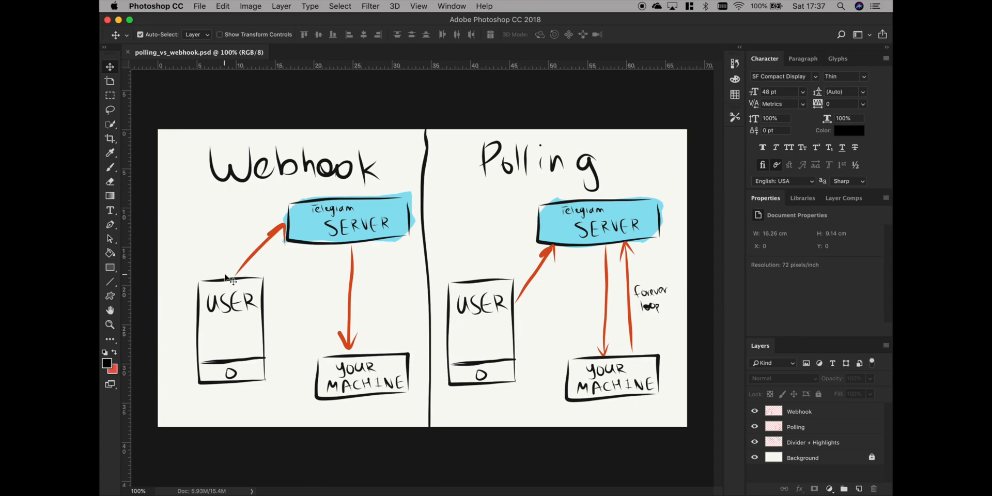
{"action": "mouse_move", "coordinate": [329, 237]}
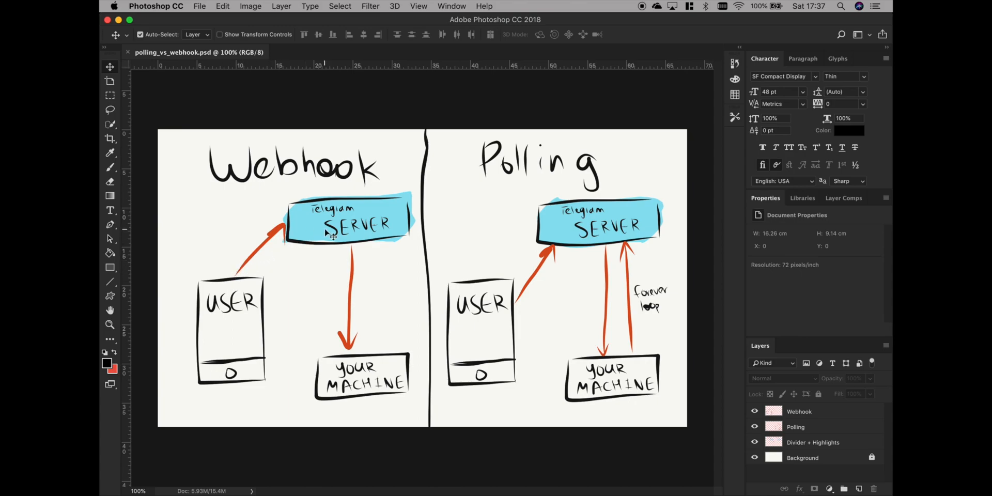
{"action": "mouse_move", "coordinate": [352, 391]}
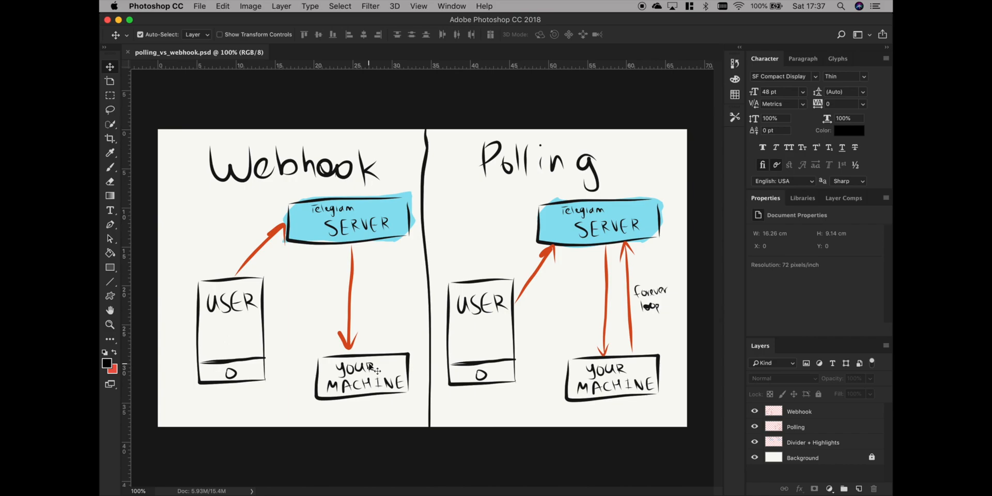
{"action": "mouse_move", "coordinate": [371, 364]}
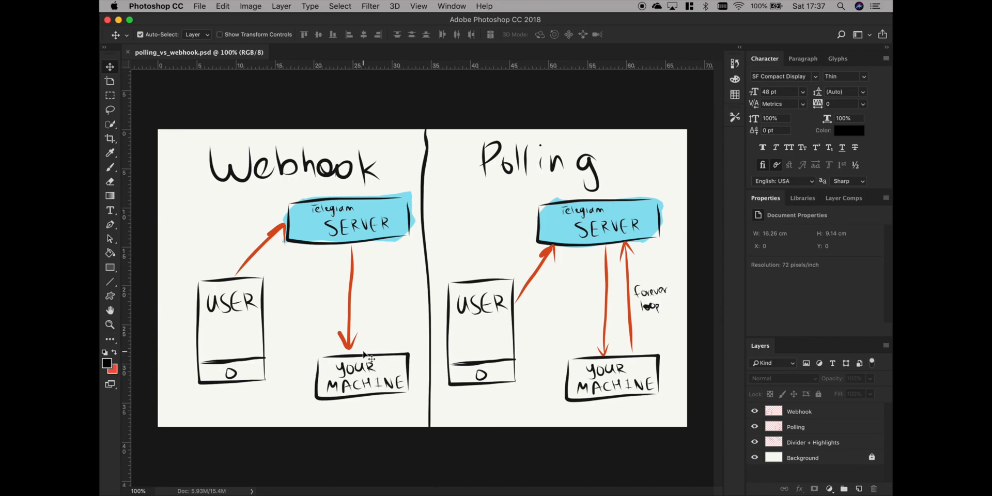
{"action": "mouse_move", "coordinate": [364, 316]}
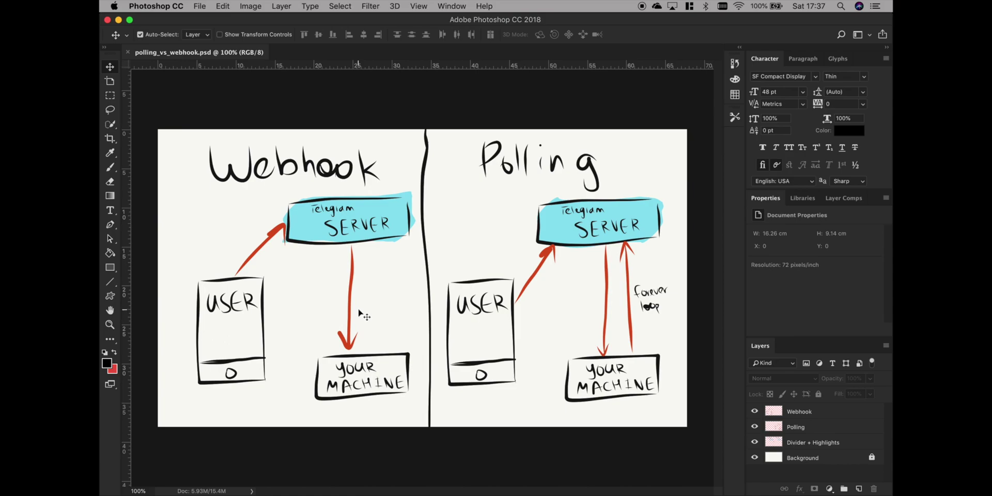
{"action": "mouse_move", "coordinate": [385, 273]}
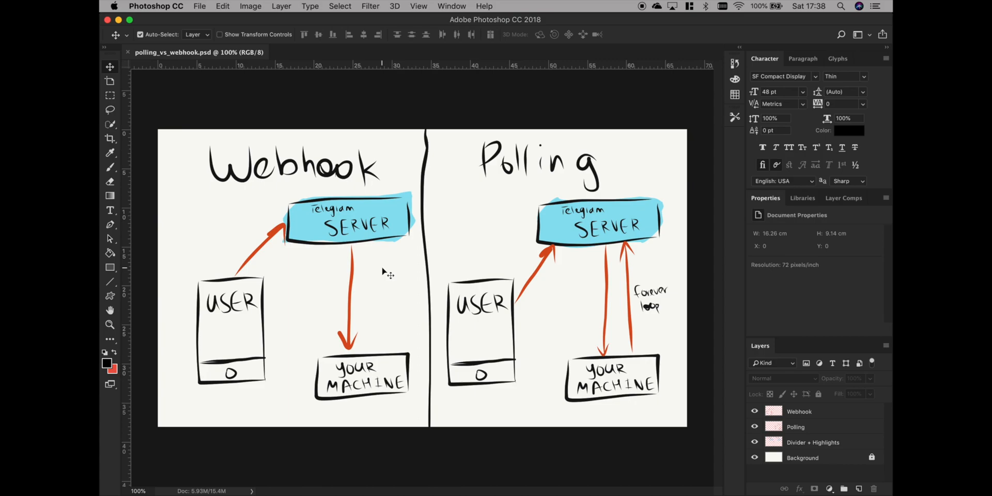
{"action": "mouse_move", "coordinate": [101, 359]}
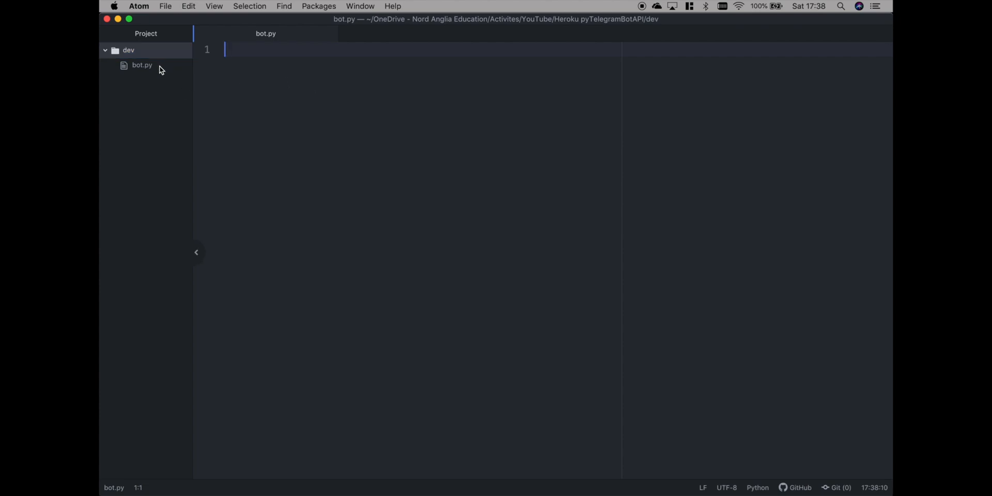
Open the empty bot.py file from the Atom project tree.
{"action": "left_click", "coordinate": [117, 332]}
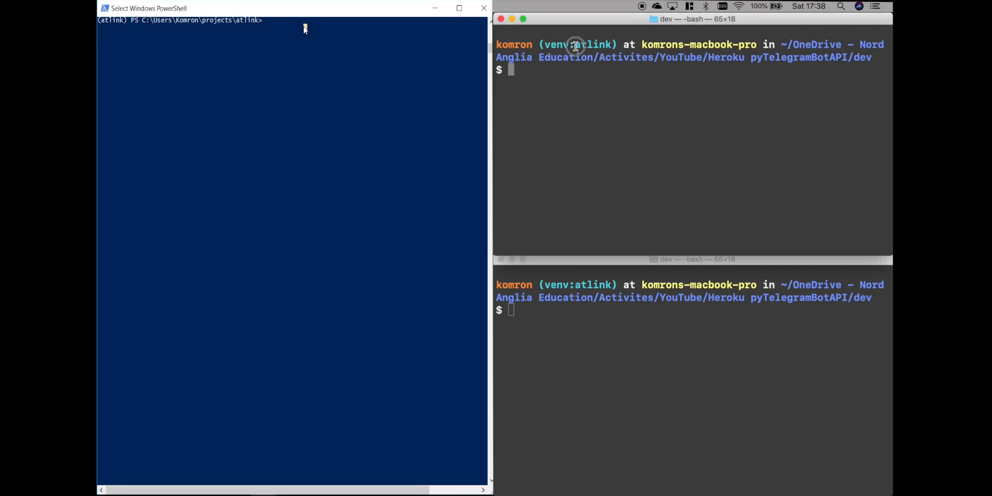
Install pyTelegramBotAPI with pip in PowerShell, then begin a pip install of flask.
{"action": "double_click", "coordinate": [575, 44]}
{"action": "type", "text": "pip install"}
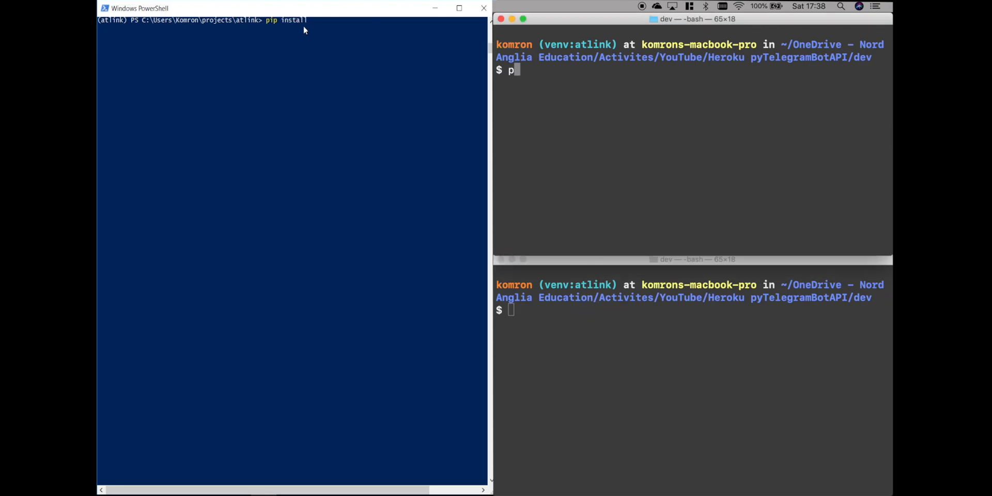
{"action": "type", "text": "pyTelegramBotAPI"}
{"action": "type", "text": "pip install"}
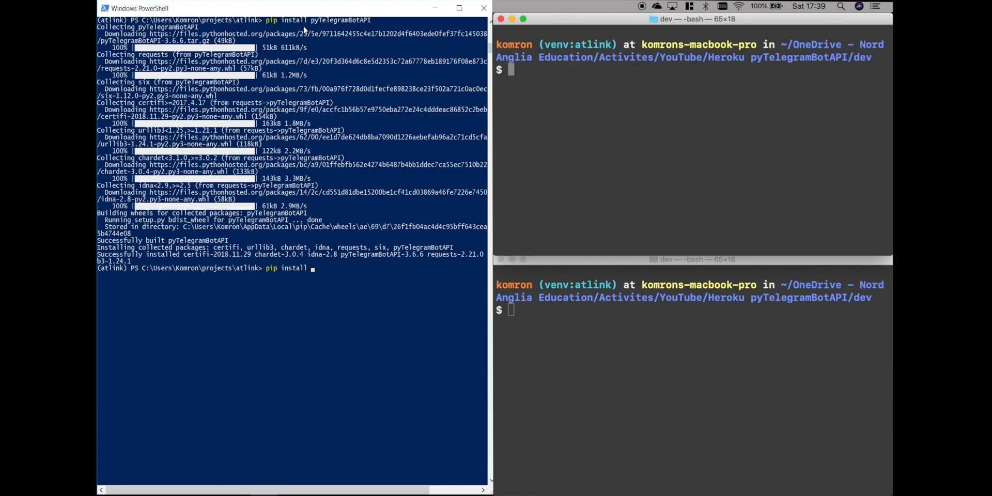
{"action": "type", "text": "flask"}
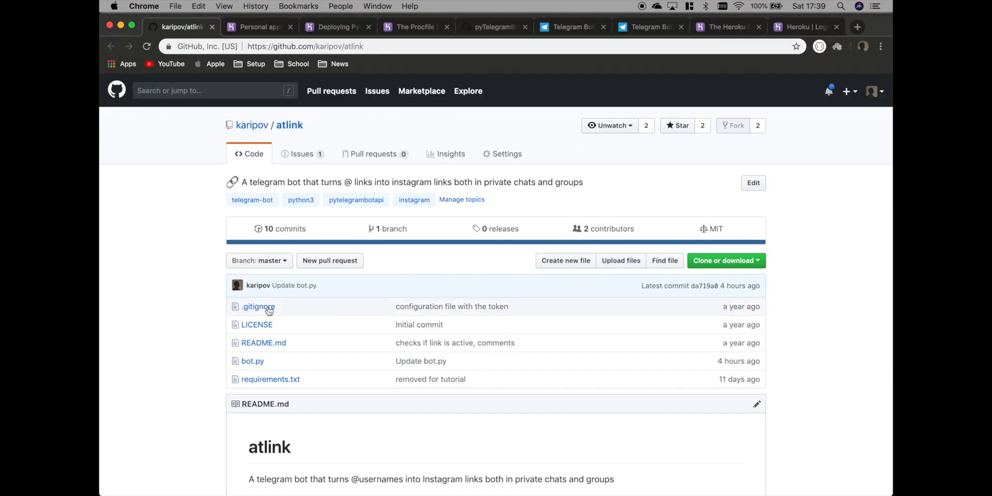
{"action": "left_click", "coordinate": [252, 361]}
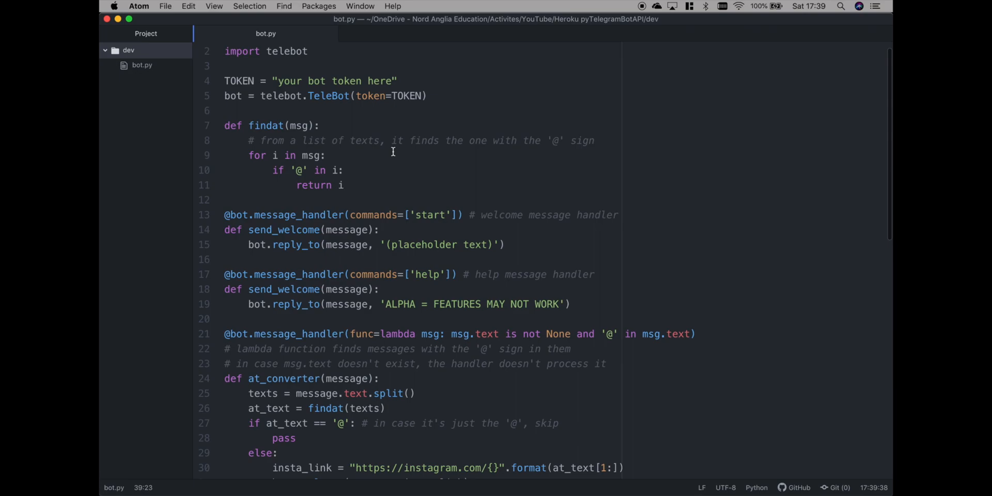
Scroll through the pasted telebot handlers in bot.py.
{"action": "scroll", "scroll_direction": "down", "scroll_amount": 3}
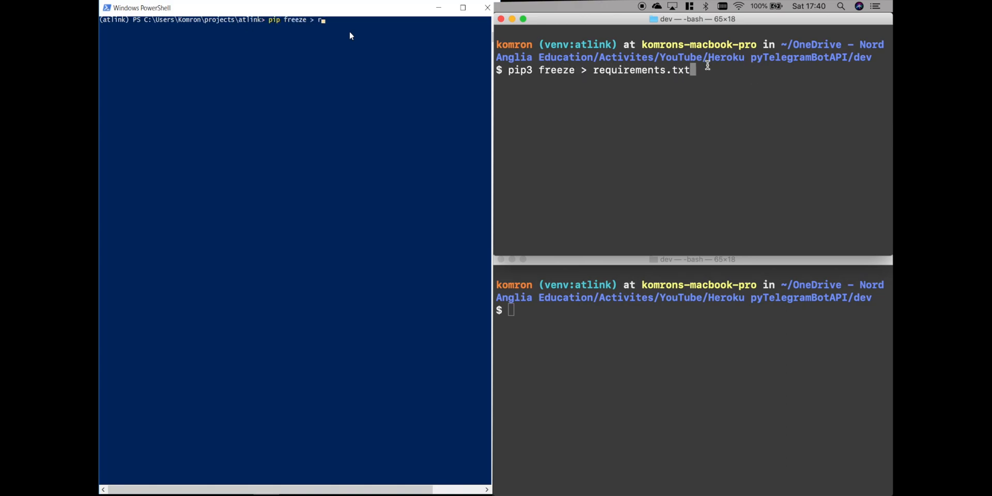
Run pip3 freeze > requirements.txt in the terminal.
{"action": "type", "text": "equiremen"}
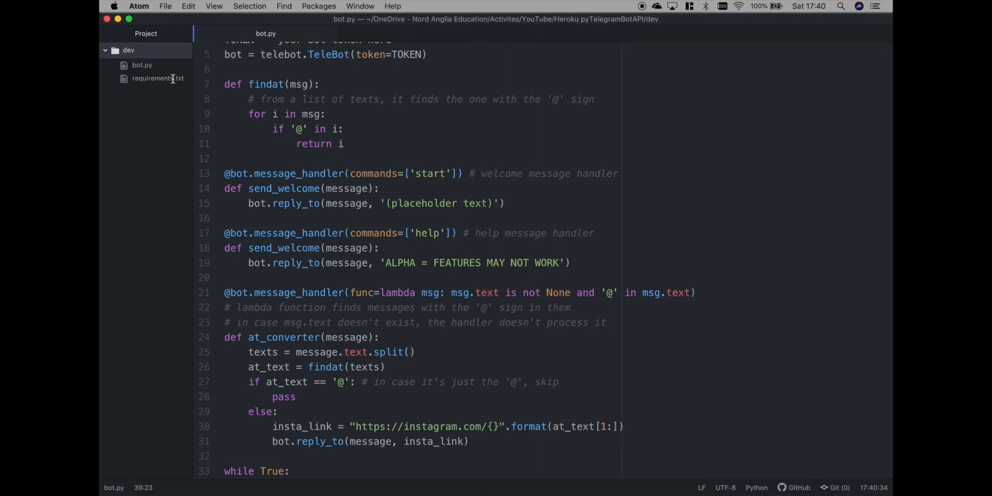
Open requirements.txt to view pinned packages like pyTelegramBotAPI 3.6.6 and Flask.
{"action": "left_click", "coordinate": [158, 78]}
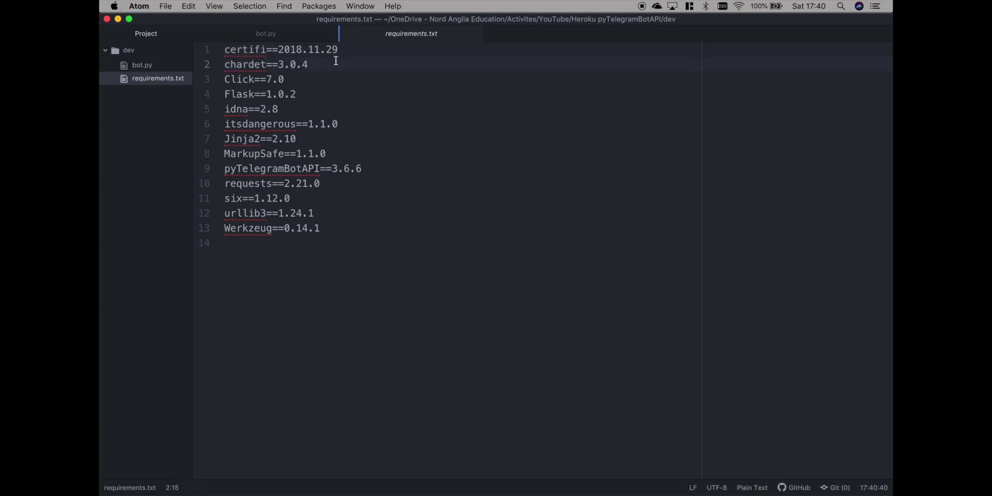
{"action": "mouse_move", "coordinate": [331, 228]}
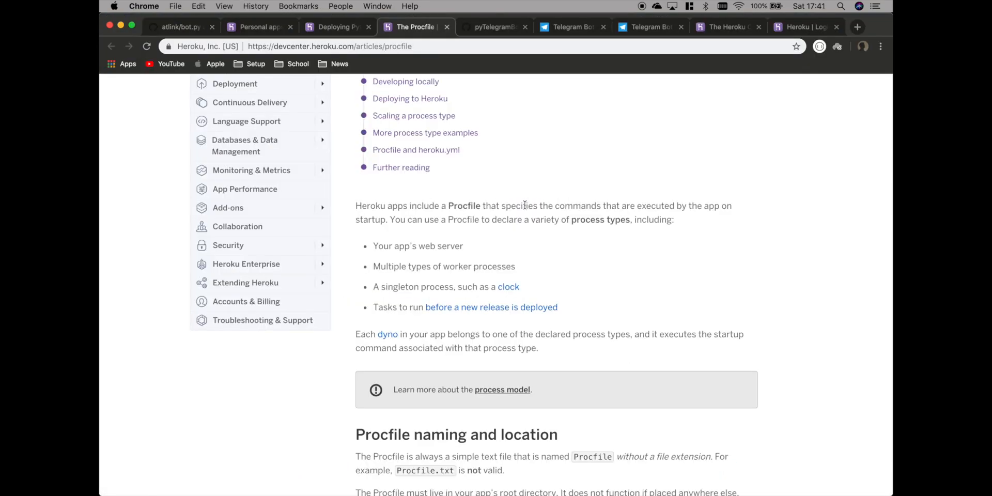
{"action": "mouse_move", "coordinate": [728, 206]}
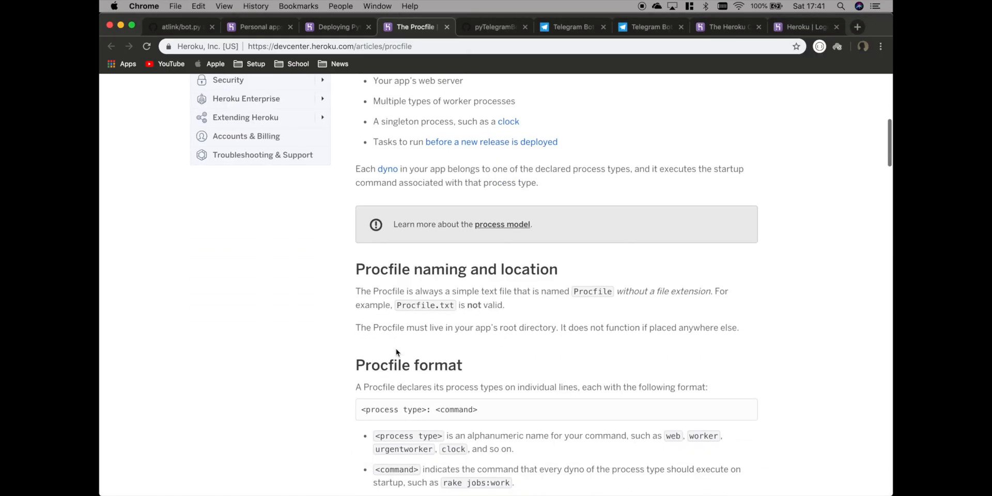
Read the Procfile format and web process type sections, then return to the Procfile.
{"action": "scroll", "scroll_direction": "down", "scroll_amount": 3}
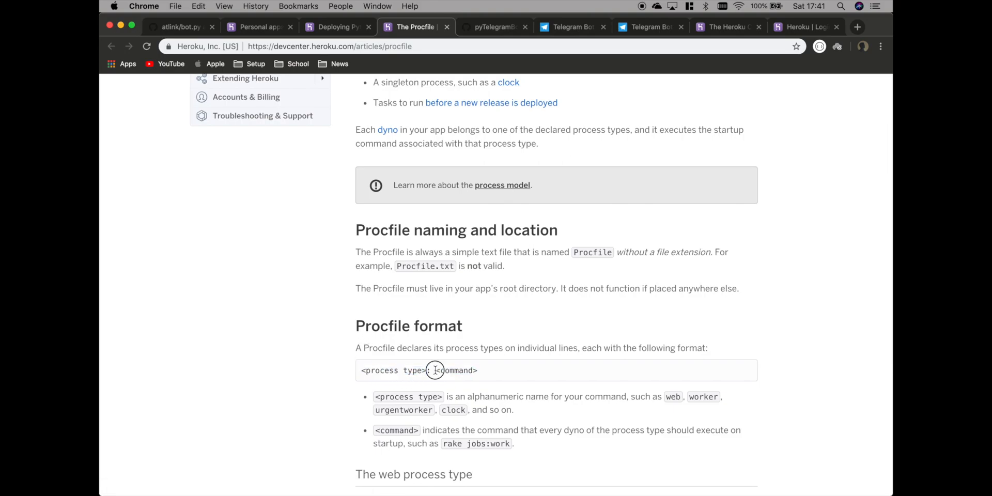
{"action": "mouse_move", "coordinate": [491, 373]}
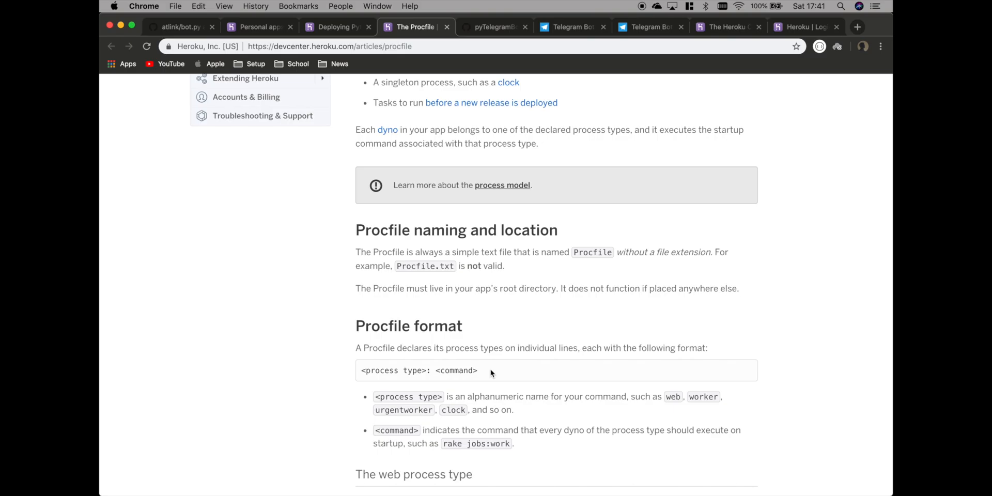
{"action": "double_click", "coordinate": [405, 370]}
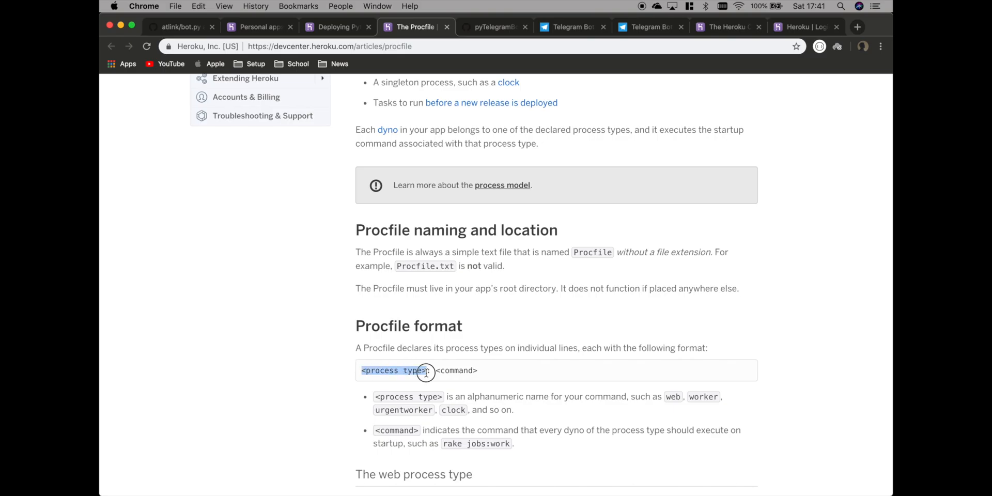
{"action": "scroll", "scroll_direction": "down", "scroll_amount": 3}
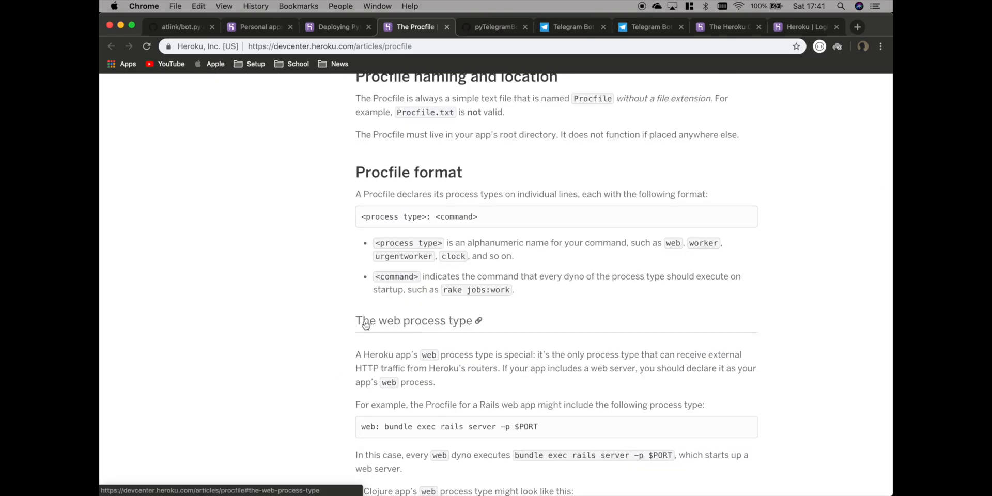
{"action": "mouse_move", "coordinate": [406, 348]}
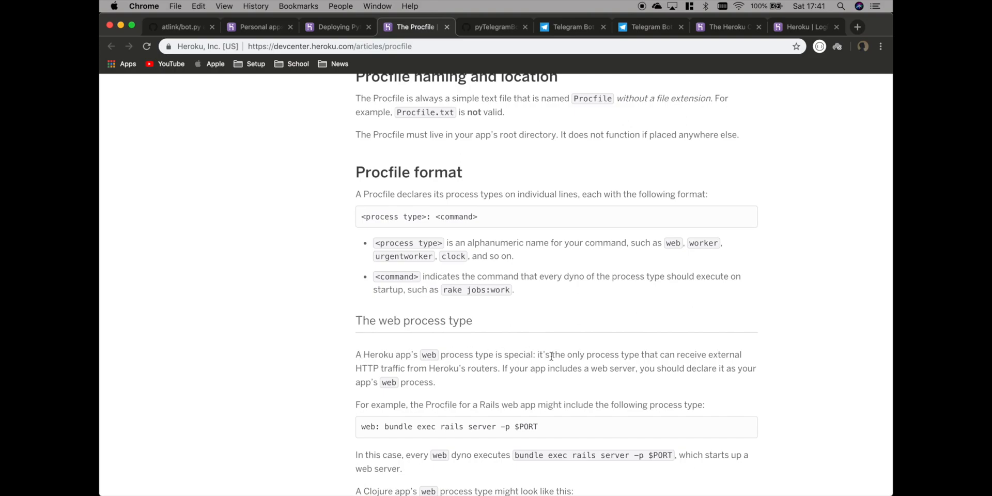
{"action": "mouse_move", "coordinate": [744, 363]}
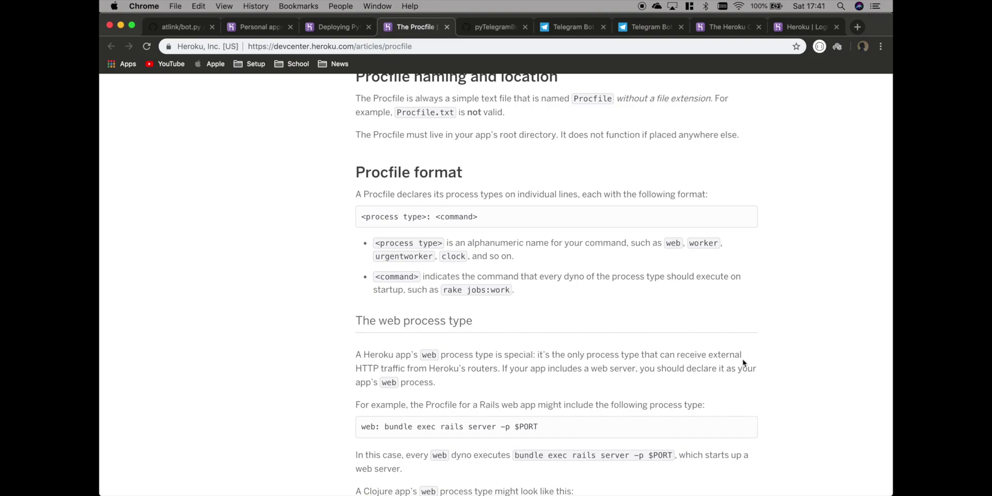
{"action": "mouse_move", "coordinate": [447, 381]}
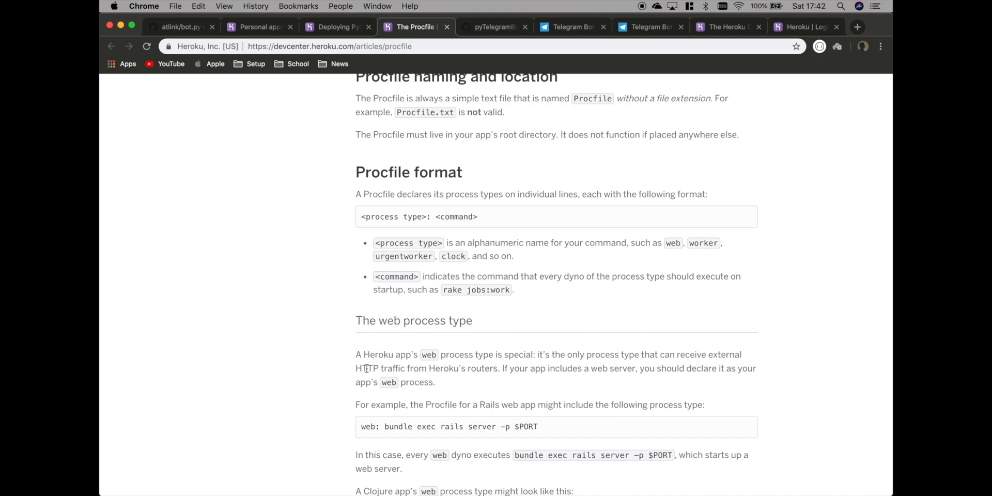
{"action": "mouse_move", "coordinate": [372, 364]}
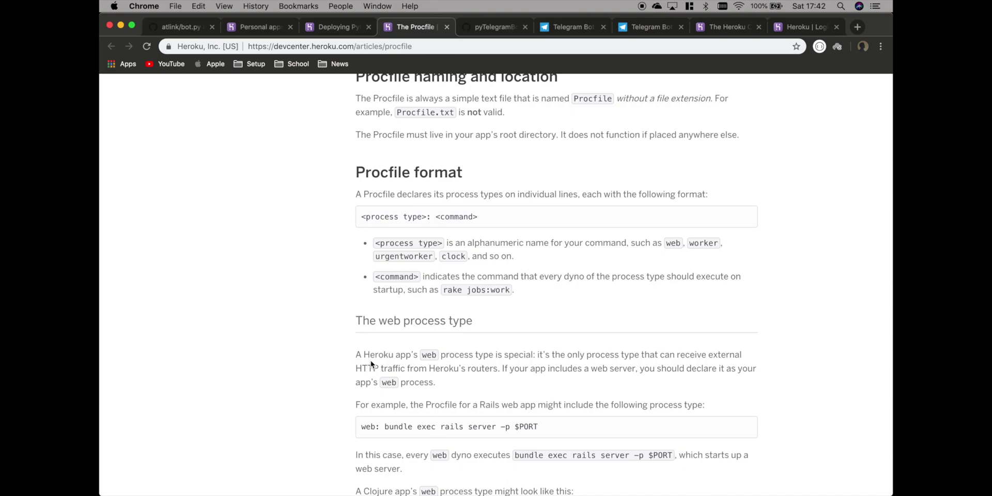
{"action": "mouse_move", "coordinate": [494, 368]}
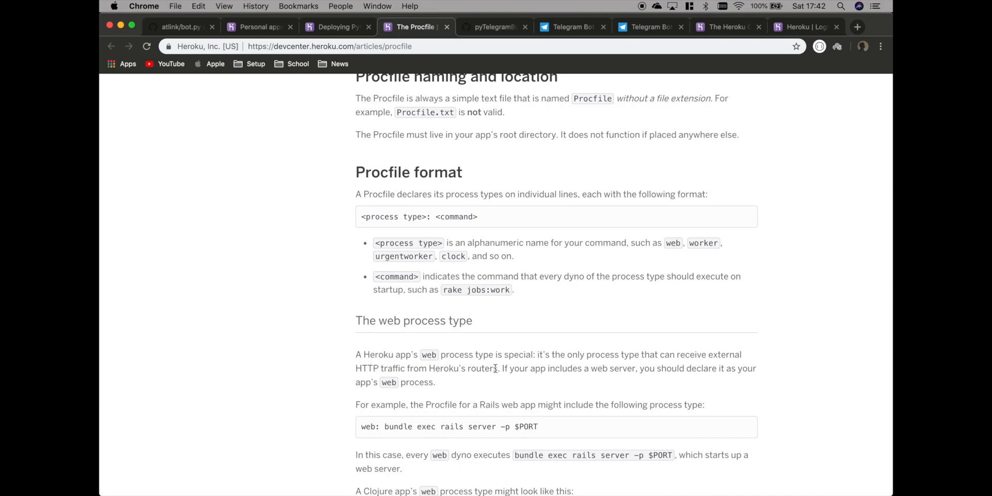
{"action": "mouse_move", "coordinate": [407, 400]}
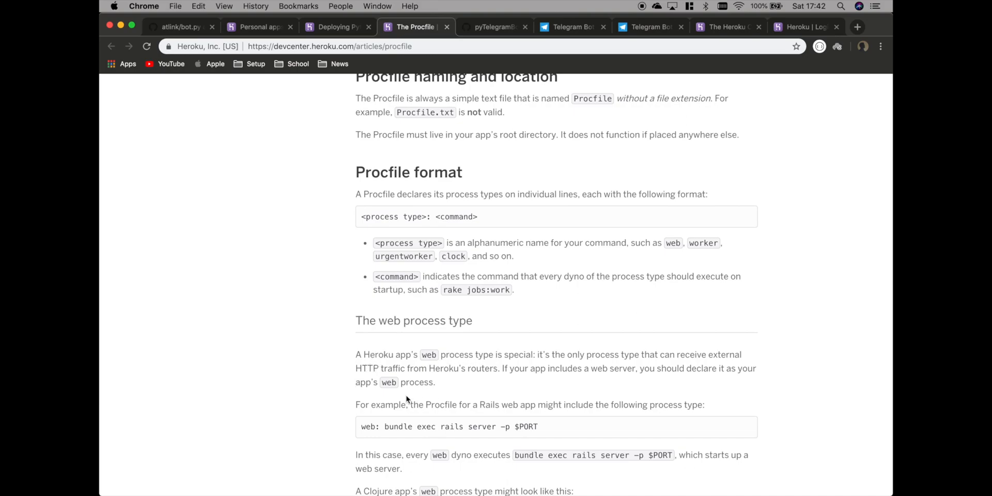
{"action": "mouse_move", "coordinate": [118, 332]}
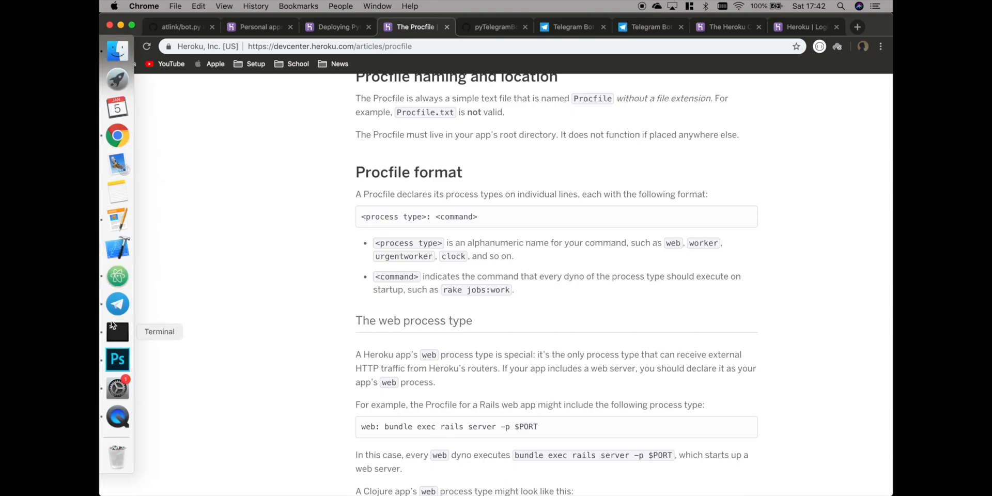
{"action": "left_click", "coordinate": [118, 332]}
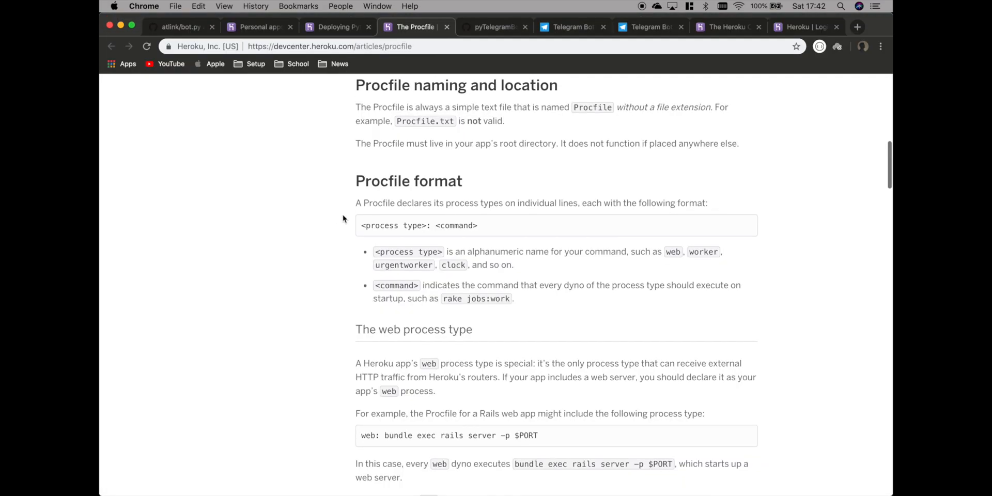
{"action": "mouse_move", "coordinate": [388, 226]}
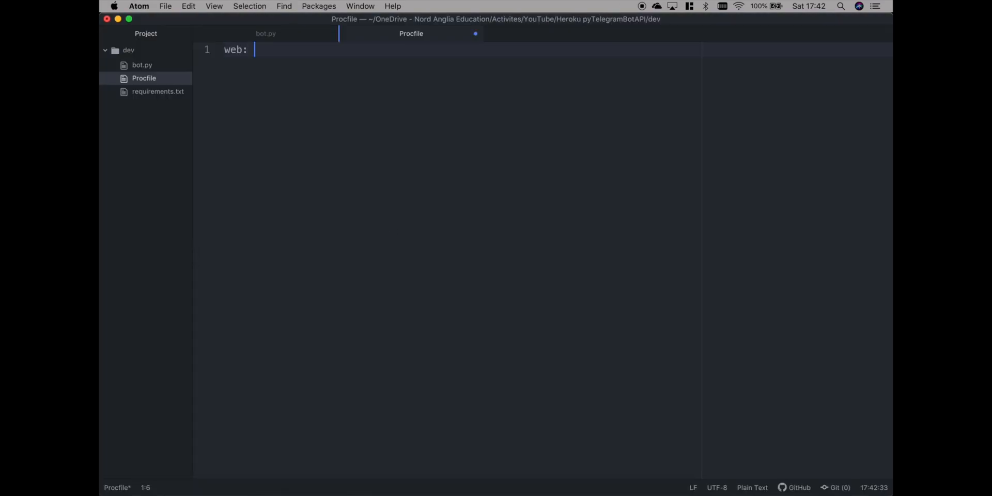
Write 'web: python3 bot.py' in the Procfile, then reopen bot.py.
{"action": "type", "text": "p"}
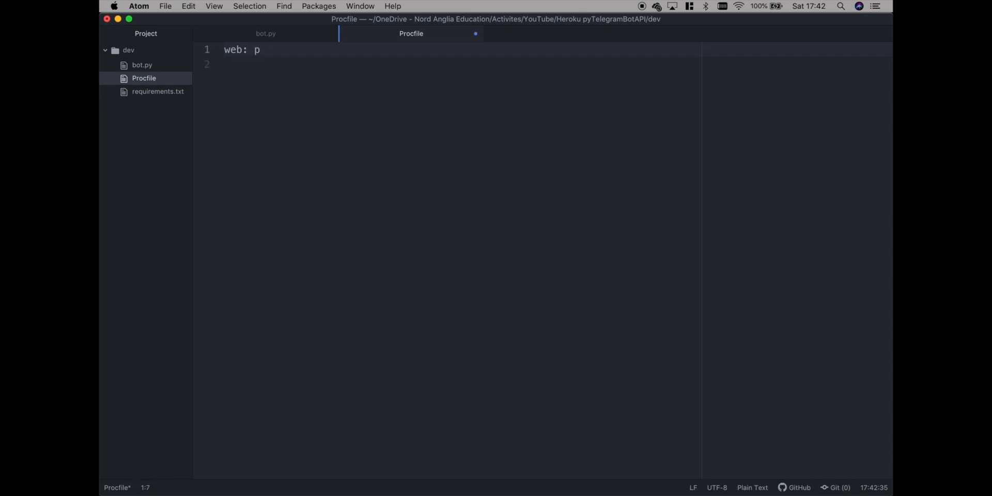
{"action": "type", "text": "ython3"}
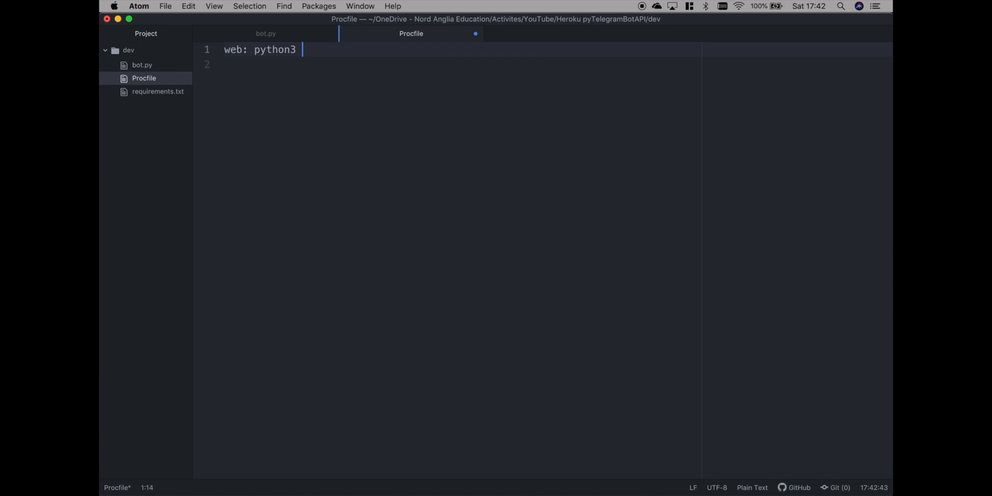
{"action": "type", "text": "bot.py"}
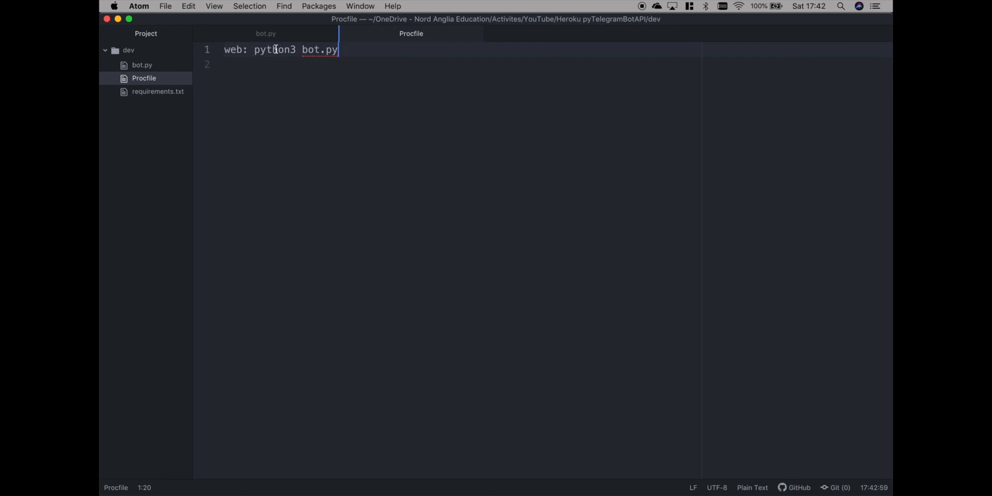
{"action": "mouse_move", "coordinate": [146, 68]}
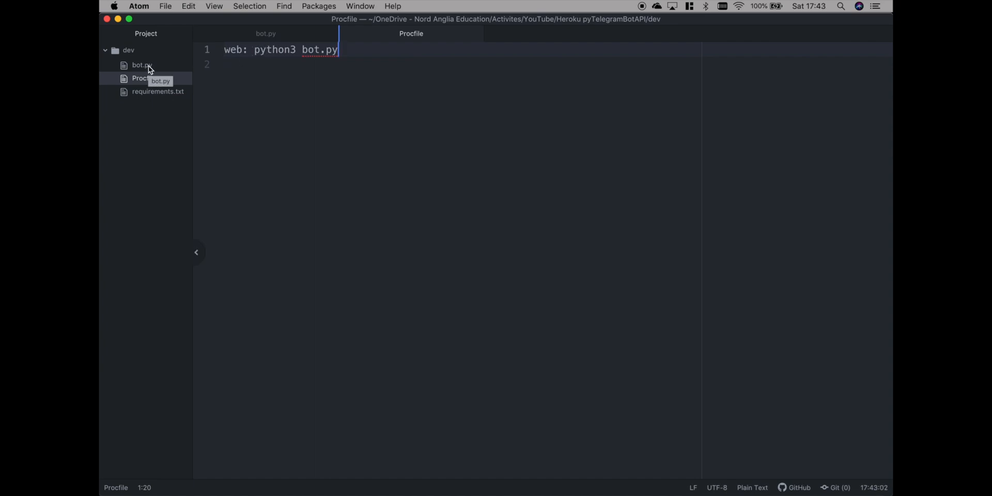
{"action": "left_click", "coordinate": [140, 65]}
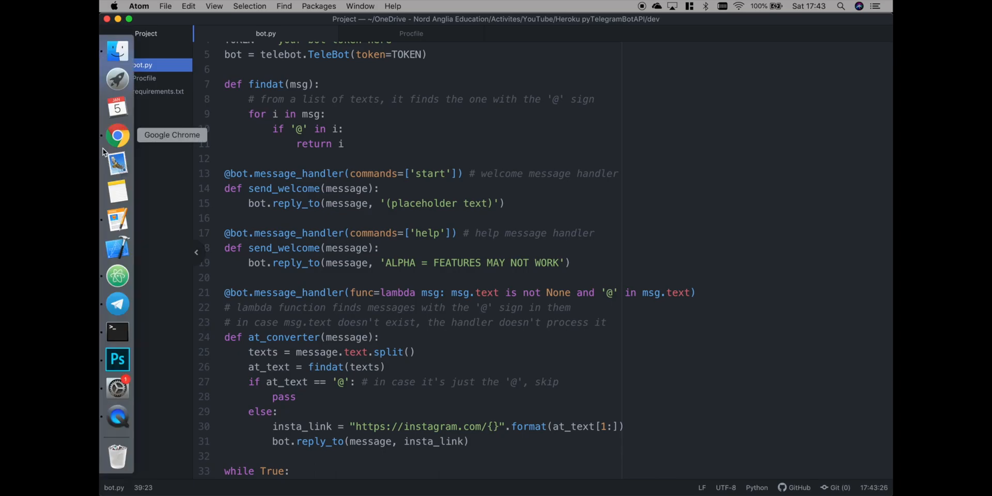
Review the example bot code and Telegram setWebhook docs, then open webhook_flask_heroku_echo.py.
{"action": "left_click", "coordinate": [117, 136]}
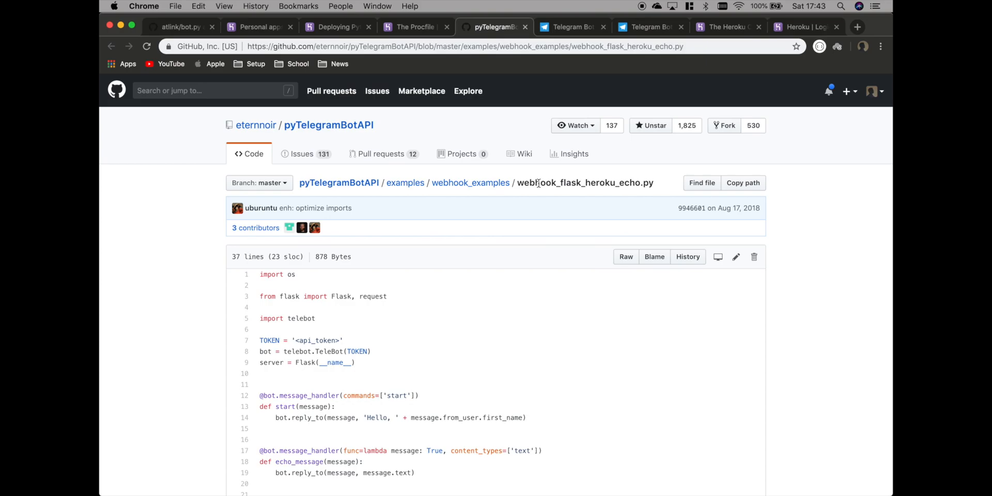
{"action": "scroll", "scroll_direction": "down", "scroll_amount": 3}
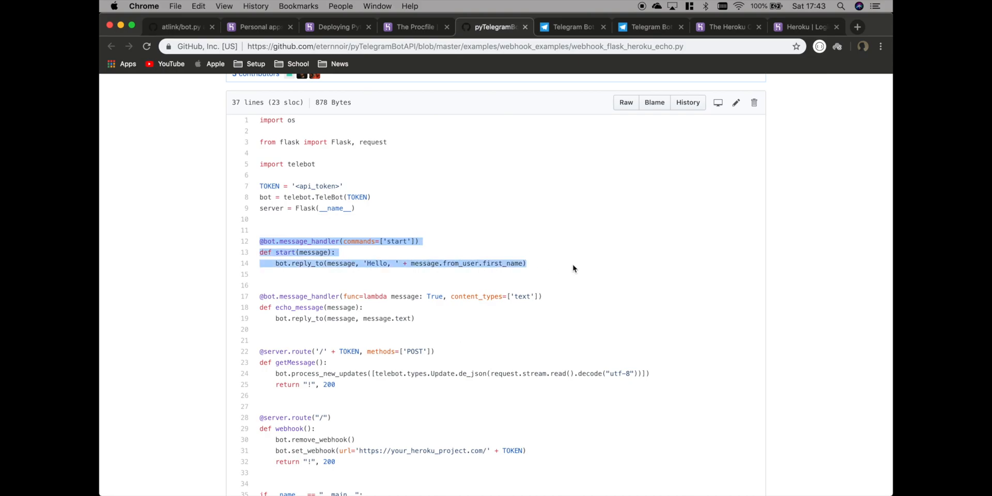
{"action": "left_click", "coordinate": [264, 208]}
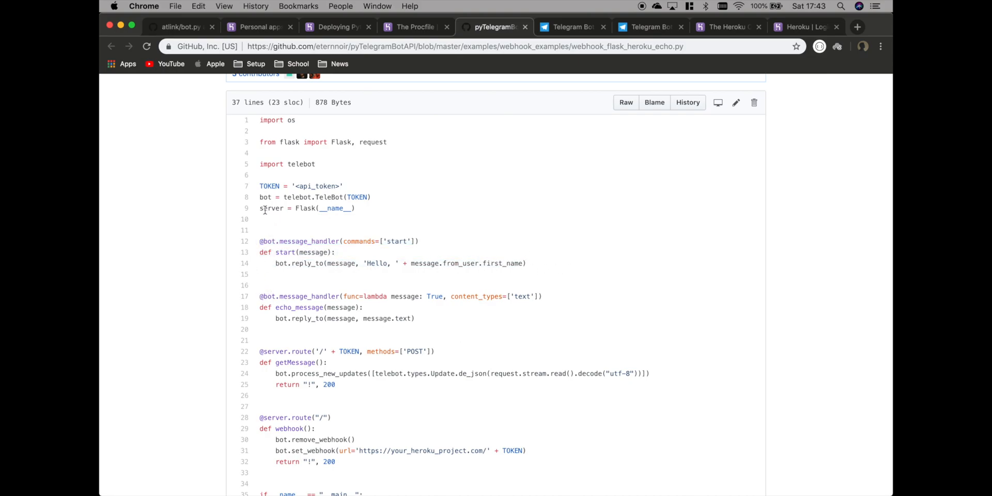
{"action": "mouse_move", "coordinate": [357, 210]}
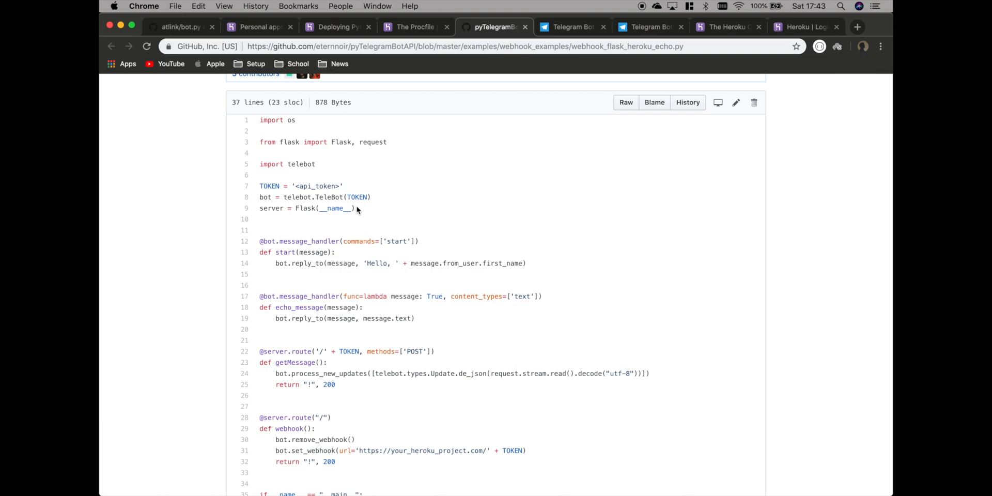
{"action": "scroll", "scroll_direction": "down", "scroll_amount": 3}
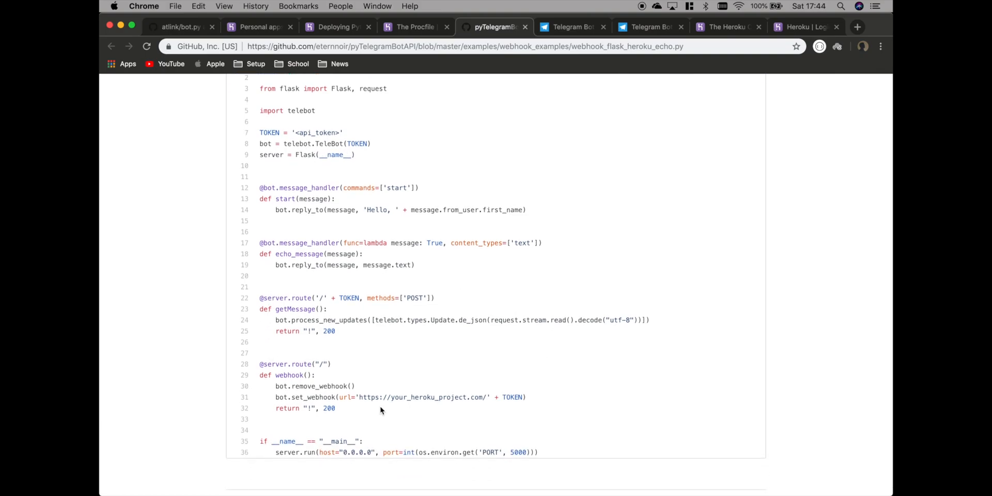
{"action": "mouse_move", "coordinate": [275, 295]}
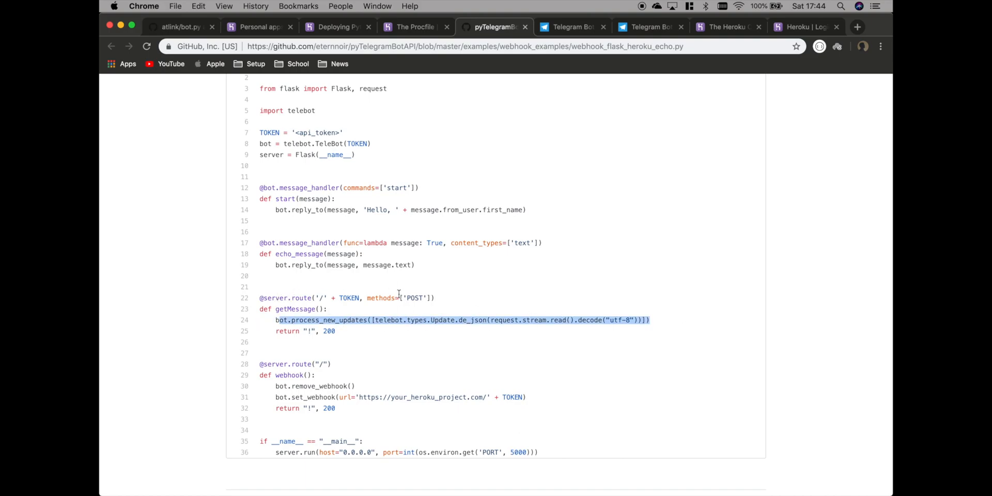
{"action": "mouse_move", "coordinate": [352, 298]}
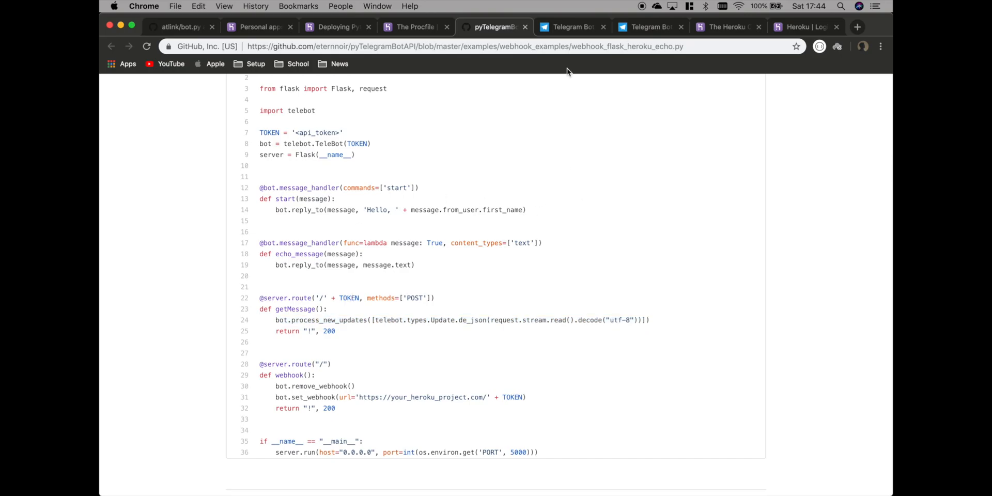
{"action": "left_click", "coordinate": [572, 27]}
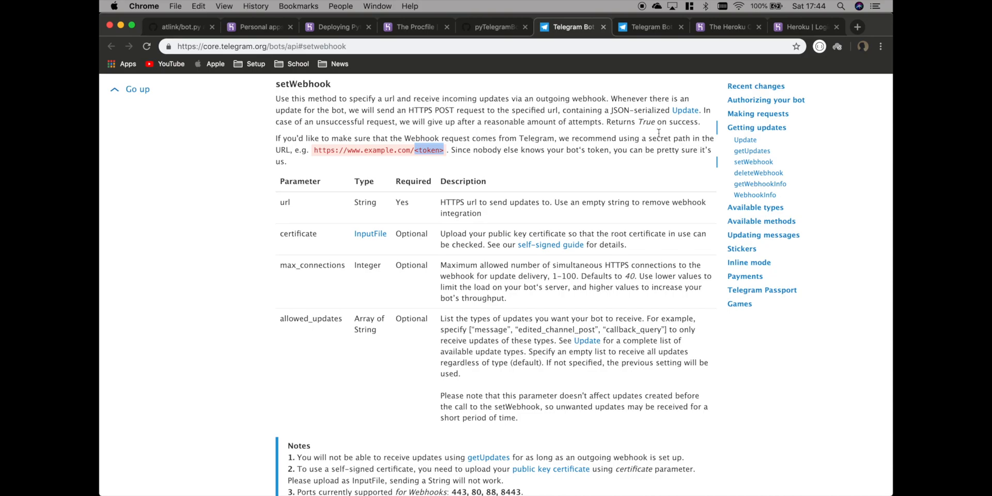
{"action": "left_click", "coordinate": [495, 27]}
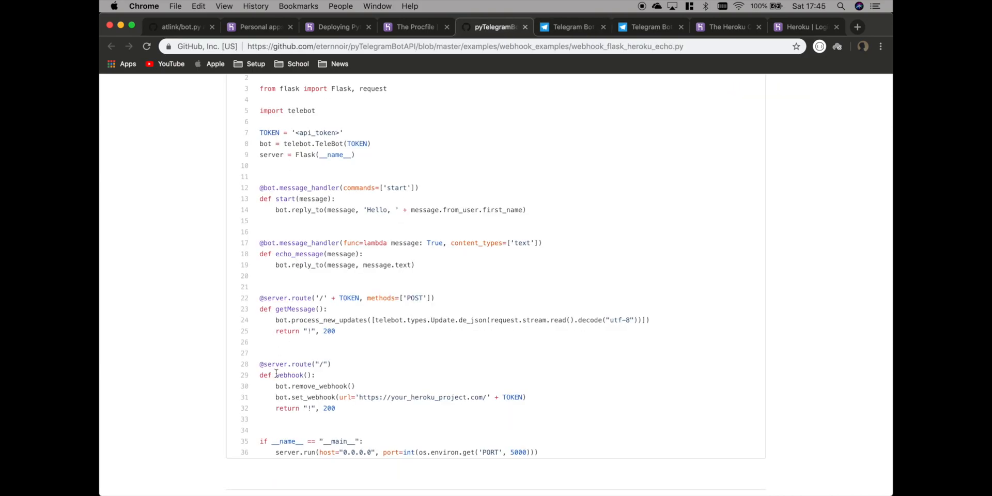
{"action": "double_click", "coordinate": [314, 386]}
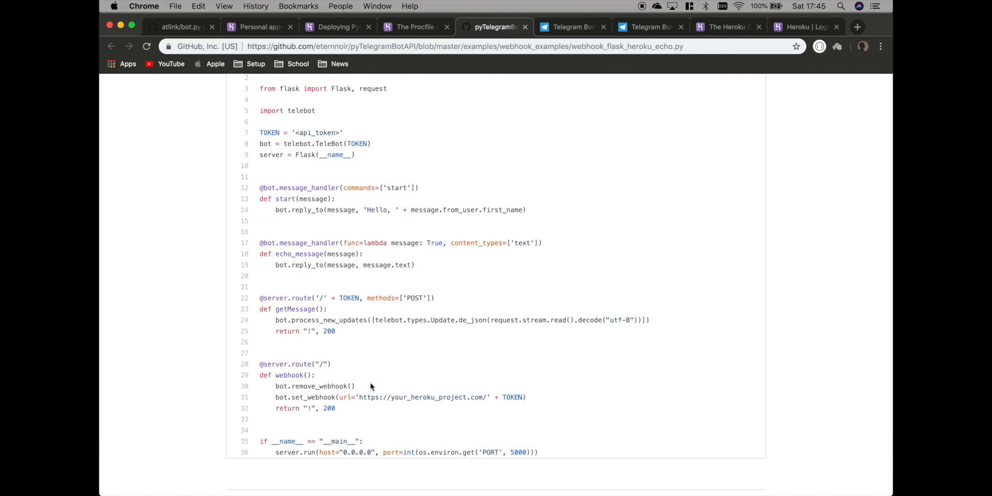
{"action": "mouse_move", "coordinate": [272, 397]}
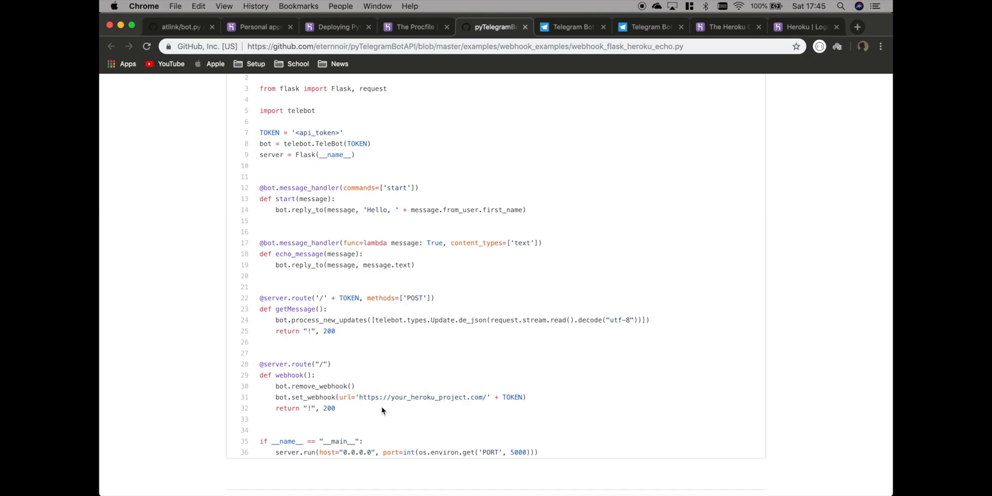
{"action": "mouse_move", "coordinate": [504, 397]}
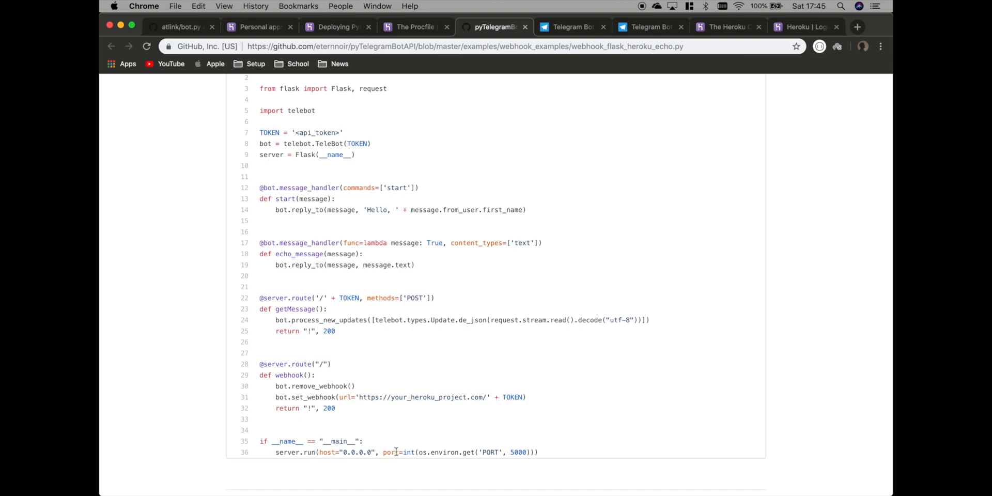
{"action": "mouse_move", "coordinate": [487, 453]}
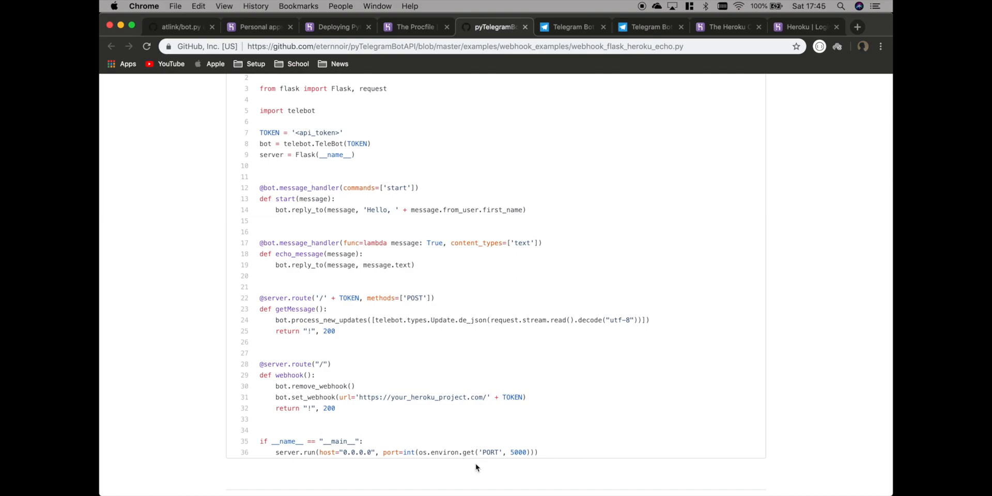
{"action": "mouse_move", "coordinate": [518, 458]}
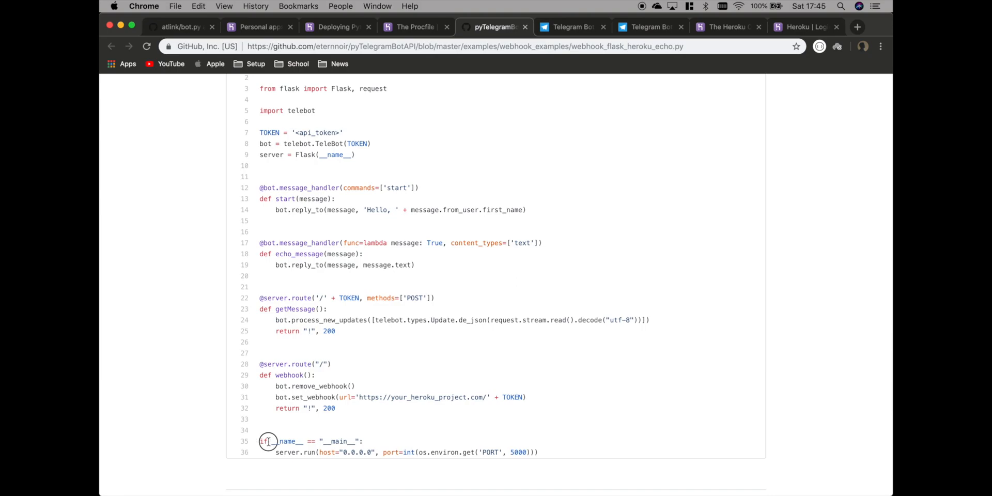
{"action": "left_click_drag", "start_coordinate": [266, 441], "coordinate": [354, 440]}
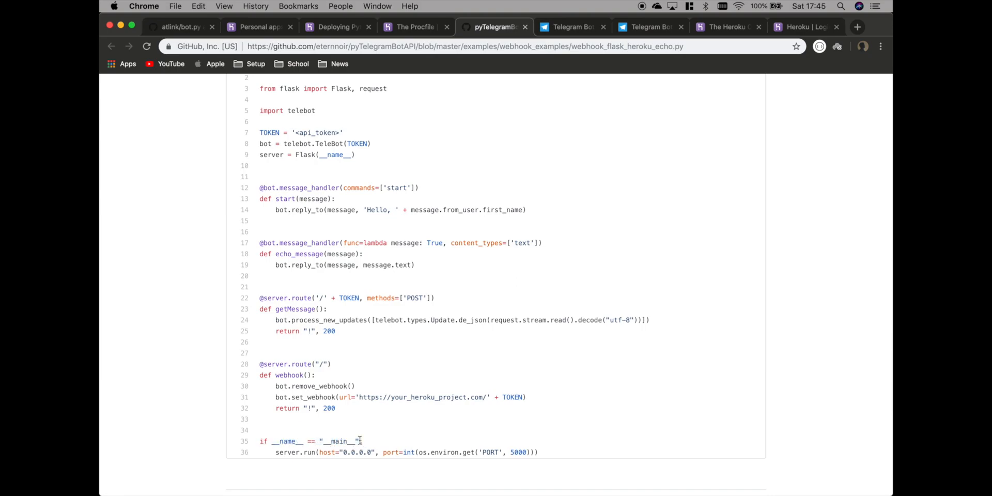
{"action": "mouse_move", "coordinate": [472, 447]}
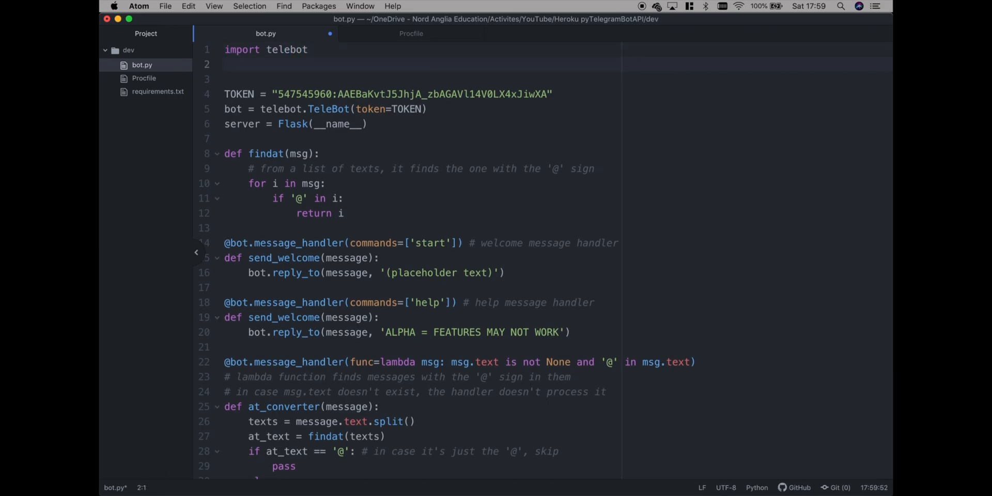
Add 'from flask import Flask, request' to line 2 of bot.py and save.
{"action": "type", "text": "impo"}
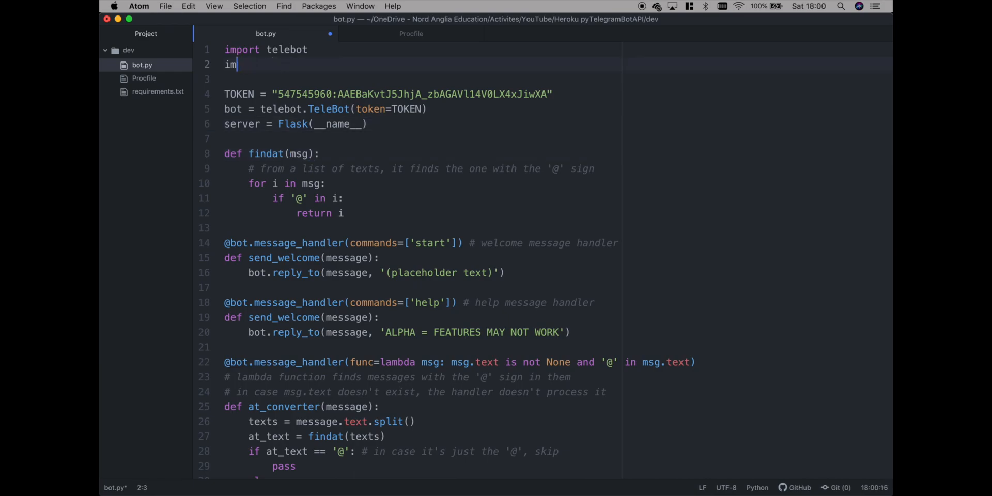
{"action": "type", "text": "from flask"}
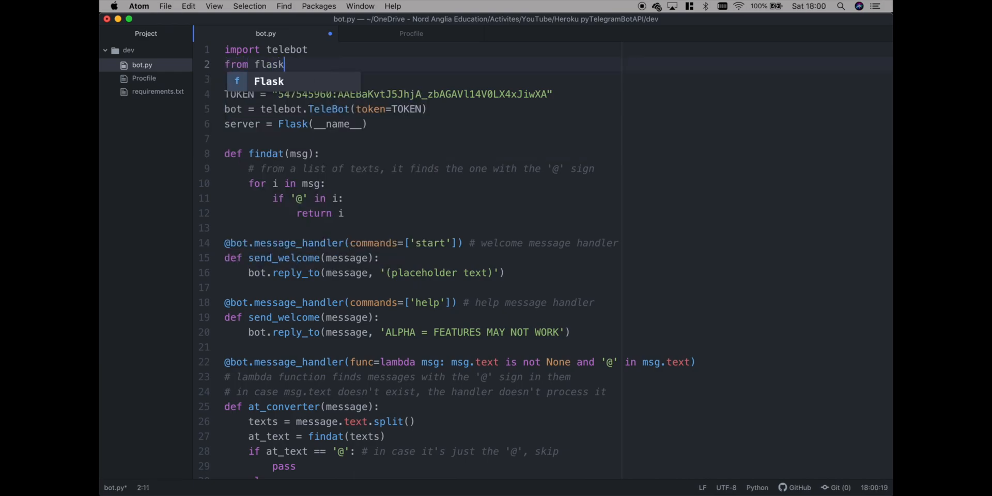
{"action": "type", "text": "import Flask"}
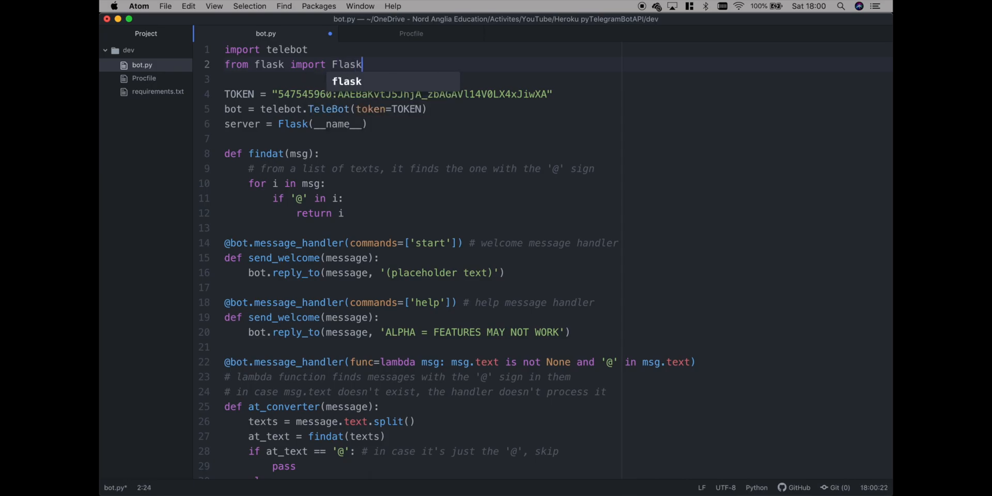
{"action": "type", "text": ", re"}
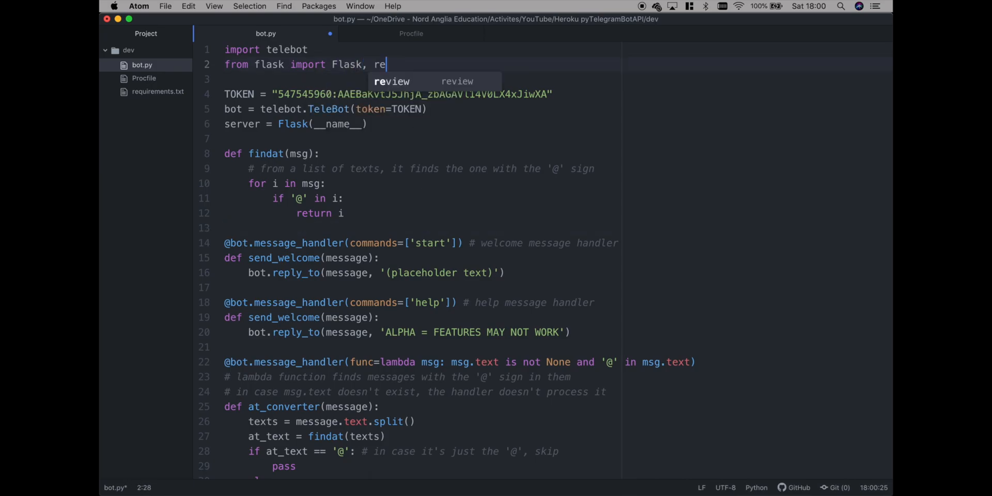
{"action": "scroll", "scroll_direction": "down", "scroll_amount": 3}
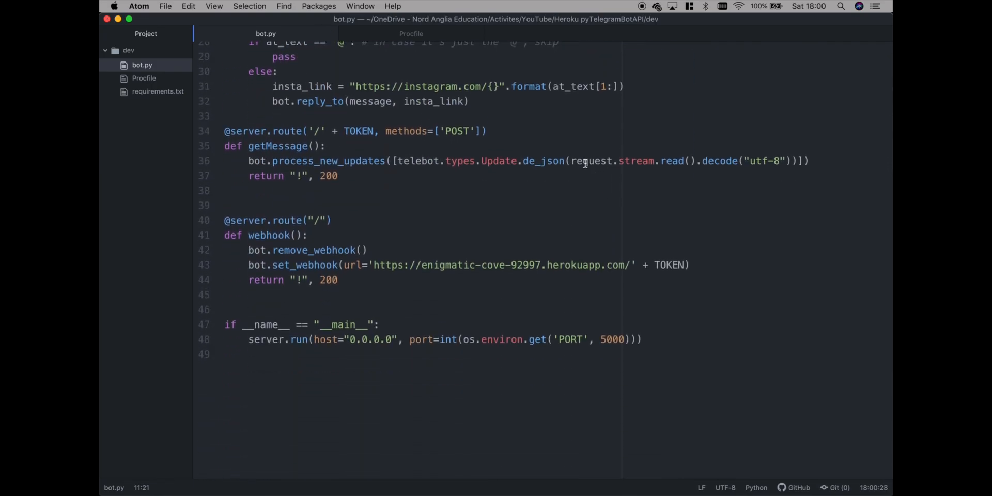
{"action": "scroll", "scroll_direction": "up", "scroll_amount": 3}
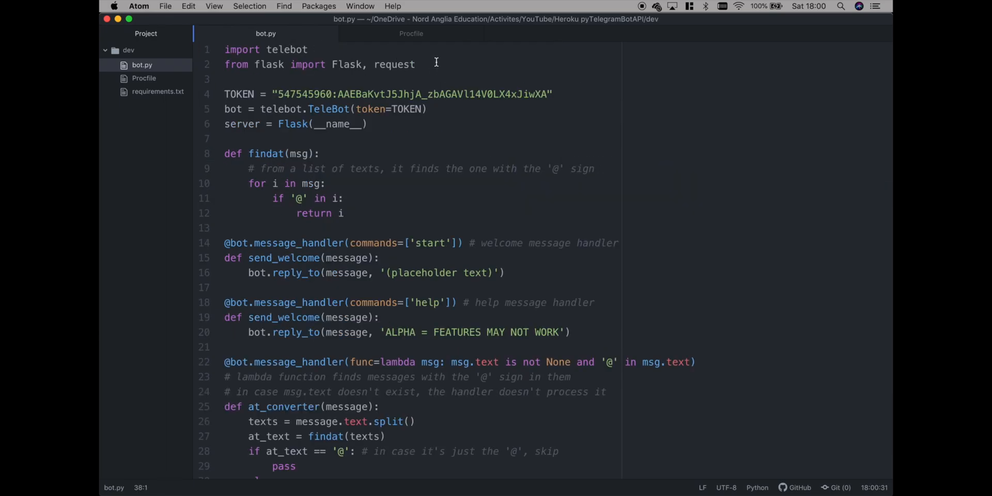
{"action": "scroll", "scroll_direction": "down", "scroll_amount": 3}
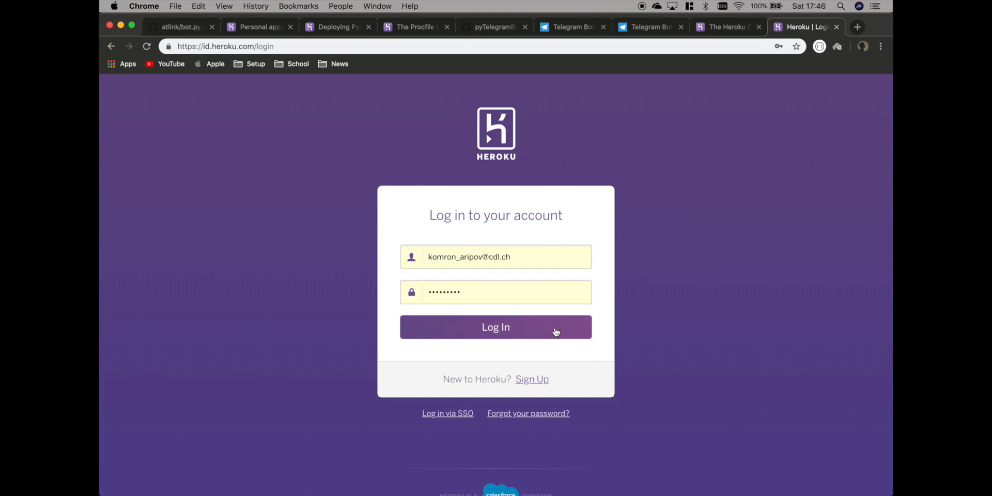
Log in to the Heroku Dashboard and open the cross-prom app.
{"action": "left_click", "coordinate": [495, 327]}
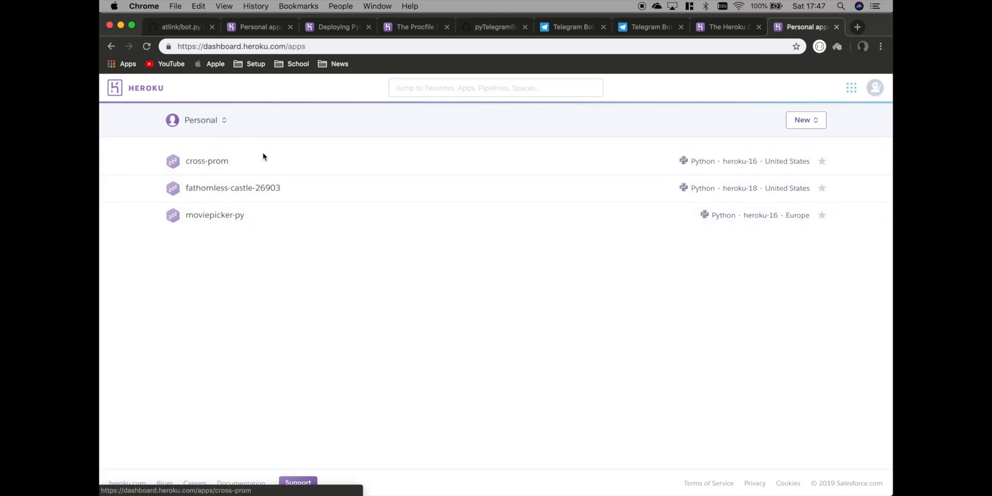
{"action": "mouse_move", "coordinate": [194, 163]}
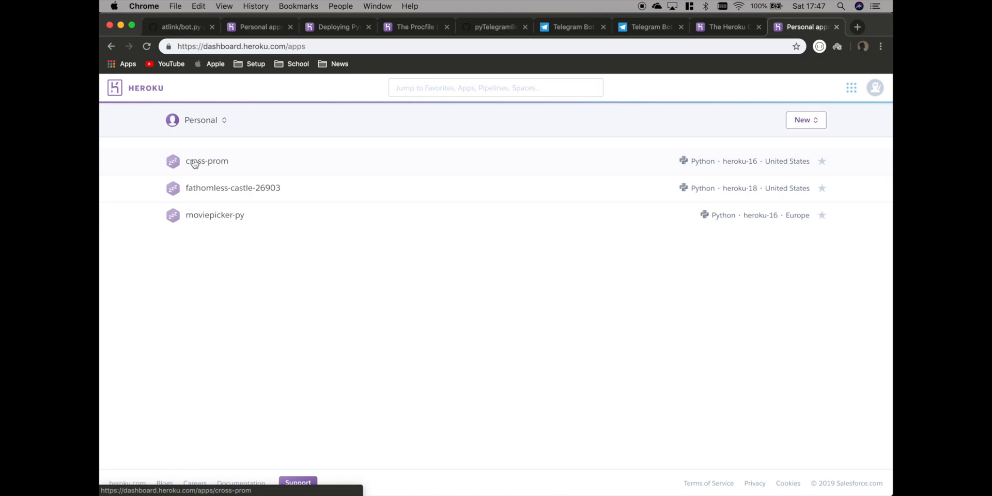
{"action": "mouse_move", "coordinate": [109, 170]}
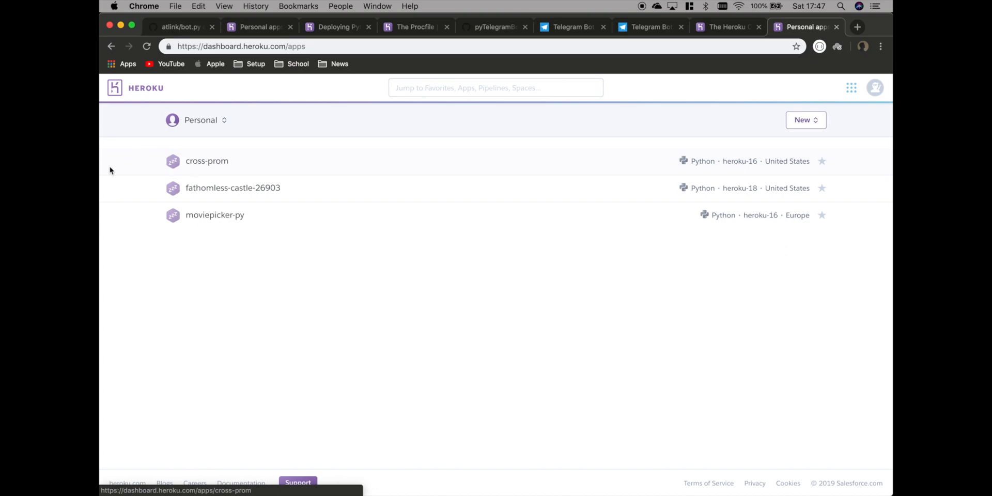
{"action": "left_click", "coordinate": [206, 161]}
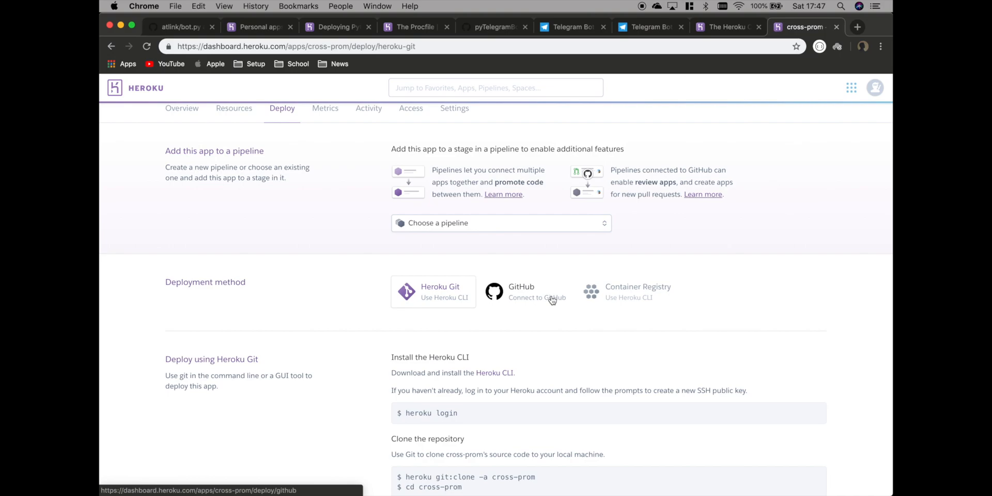
{"action": "mouse_move", "coordinate": [447, 298]}
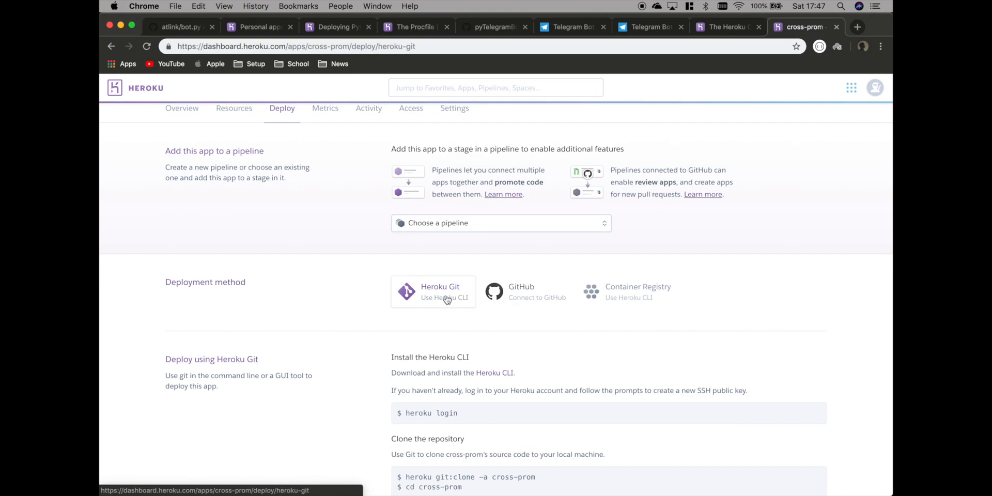
{"action": "mouse_move", "coordinate": [439, 316]}
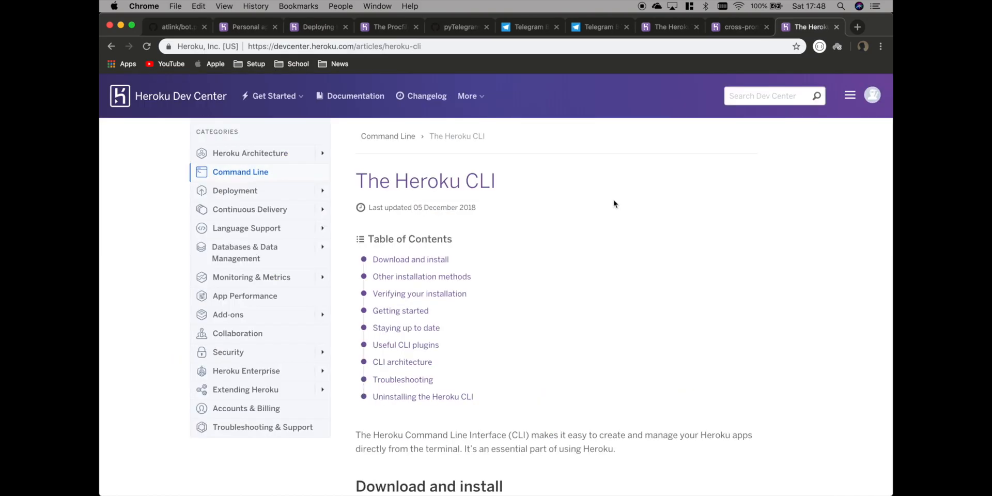
Scroll the Heroku CLI article to the macOS, Windows and Ubuntu install options.
{"action": "scroll", "scroll_direction": "down", "scroll_amount": 3}
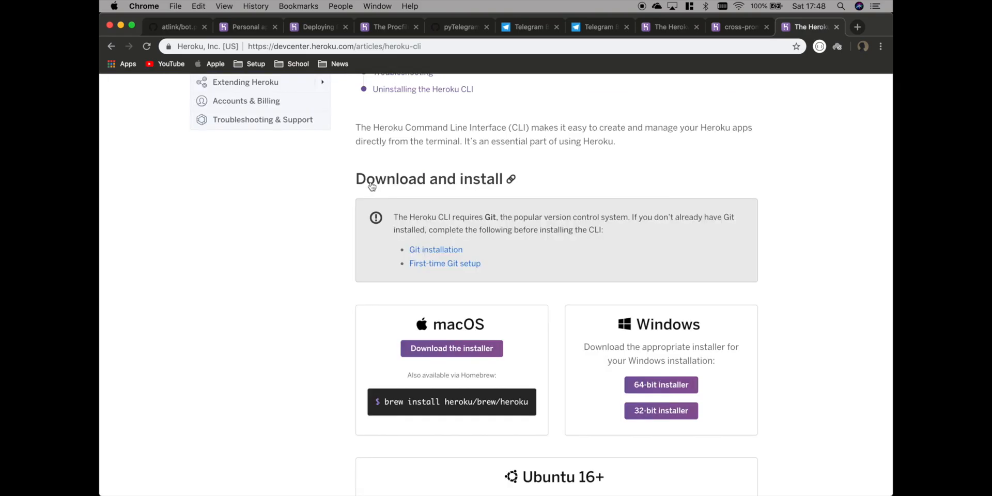
{"action": "mouse_move", "coordinate": [391, 402]}
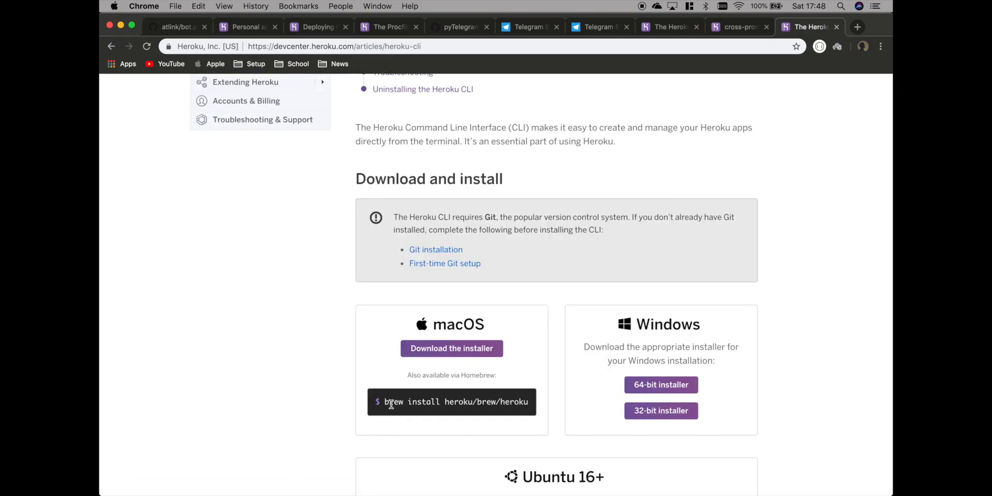
{"action": "scroll", "scroll_direction": "down", "scroll_amount": 3}
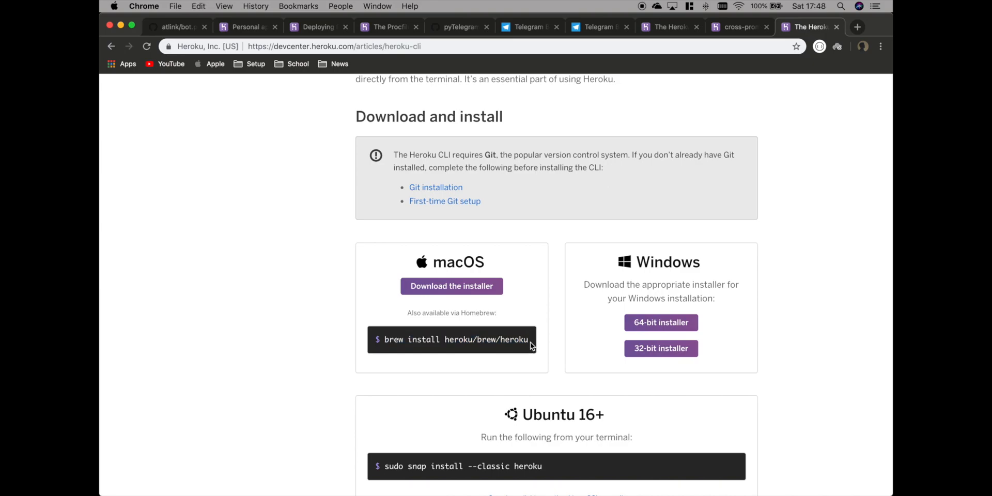
{"action": "mouse_move", "coordinate": [664, 326]}
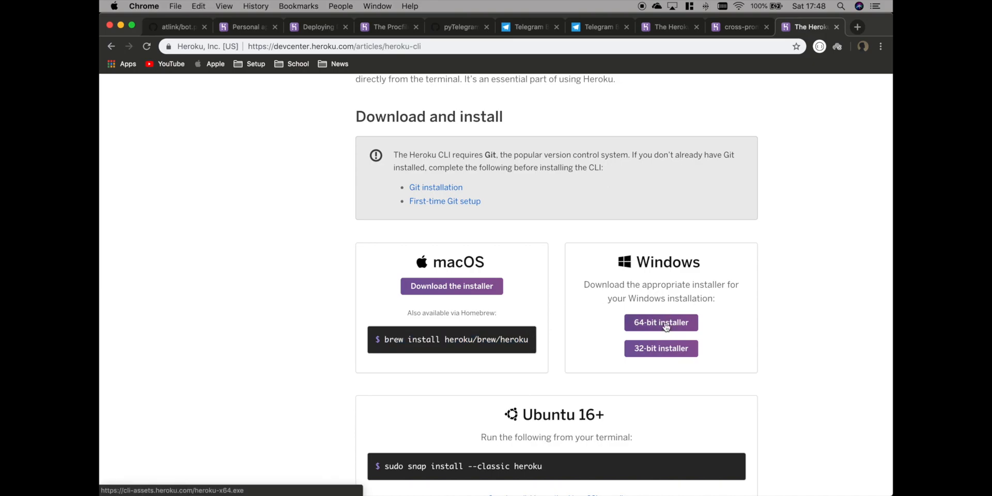
{"action": "mouse_move", "coordinate": [648, 357]}
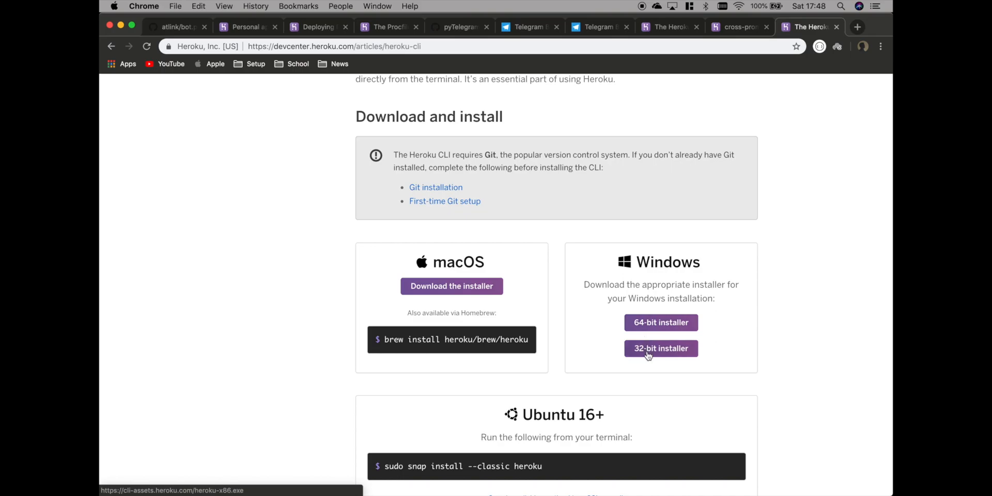
{"action": "scroll", "scroll_direction": "down", "scroll_amount": 3}
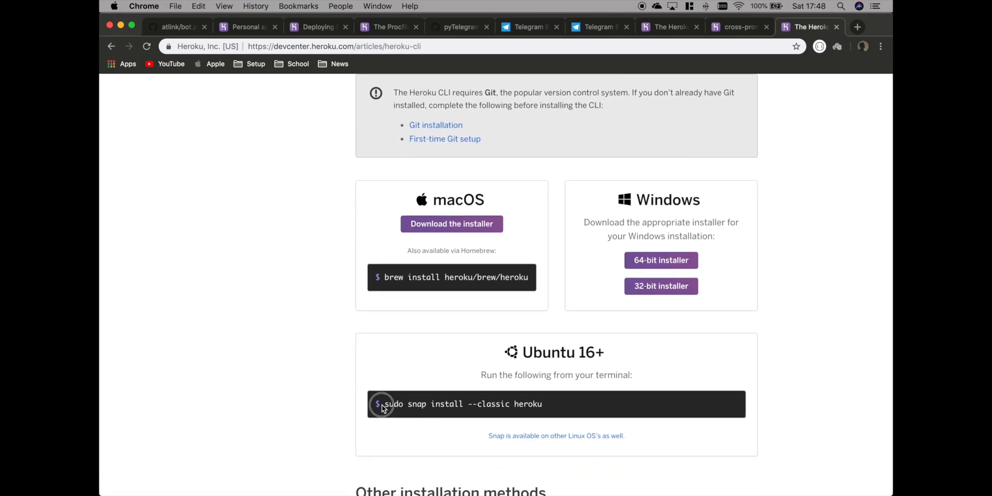
{"action": "scroll", "scroll_direction": "up", "scroll_amount": 3}
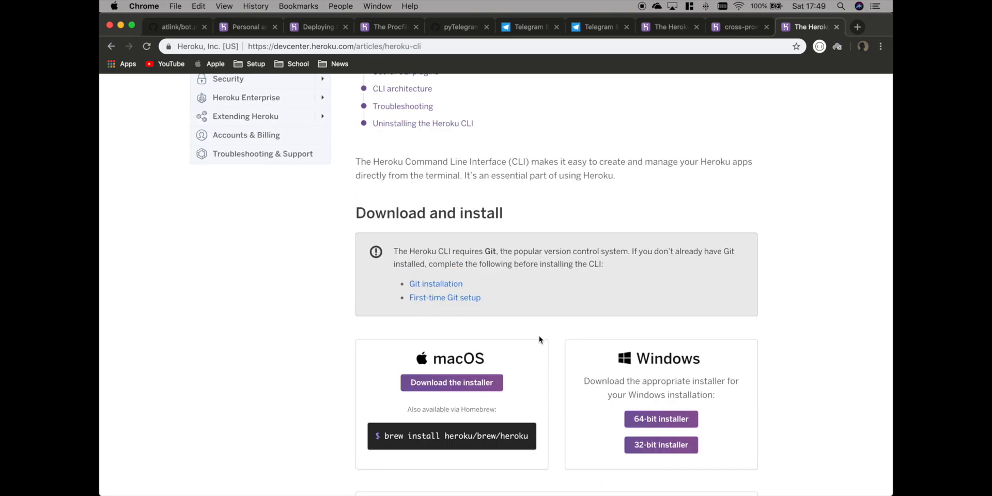
{"action": "mouse_move", "coordinate": [540, 335]}
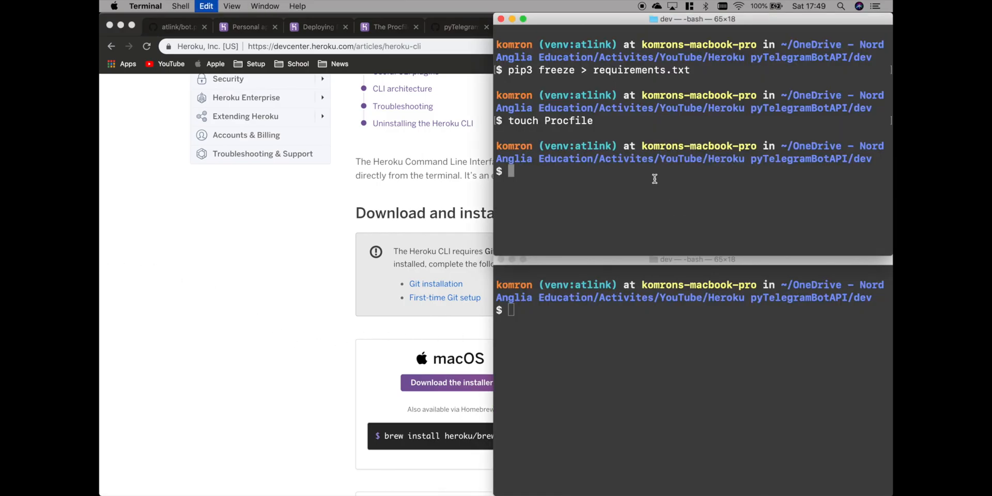
Install the Heroku CLI with 'brew install heroku/brew/heroku'.
{"action": "type", "text": "brew install heroku/brew/heroku"}
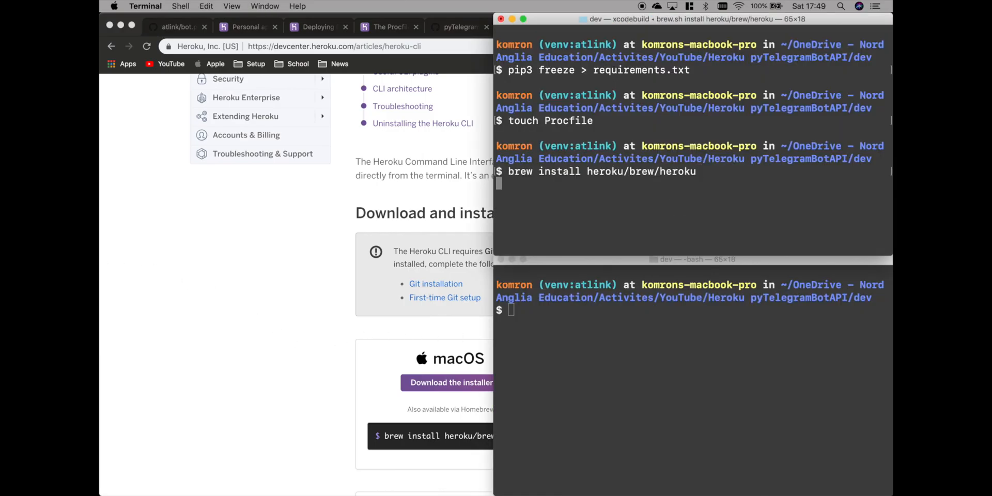
{"action": "key", "text": "Return"}
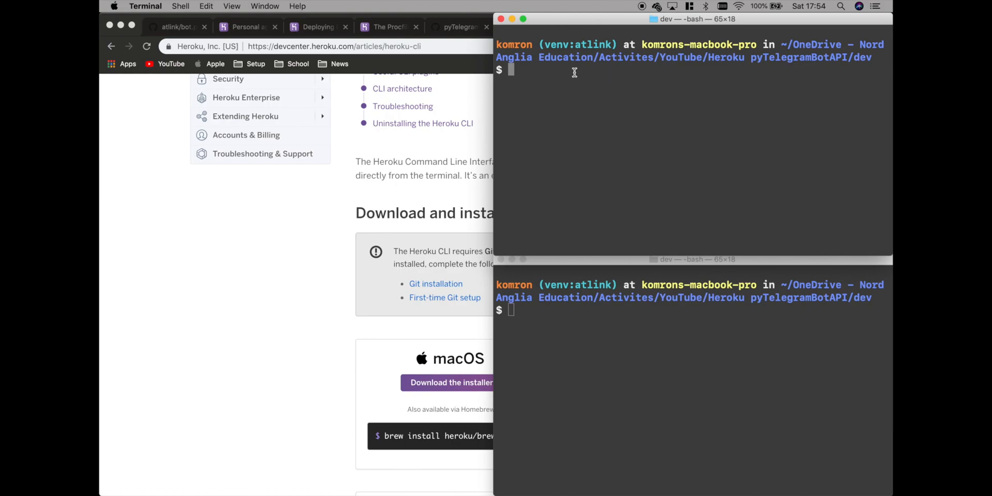
Log the Heroku CLI into the account via the browser, then enter the heroku create command.
{"action": "type", "text": "hero"}
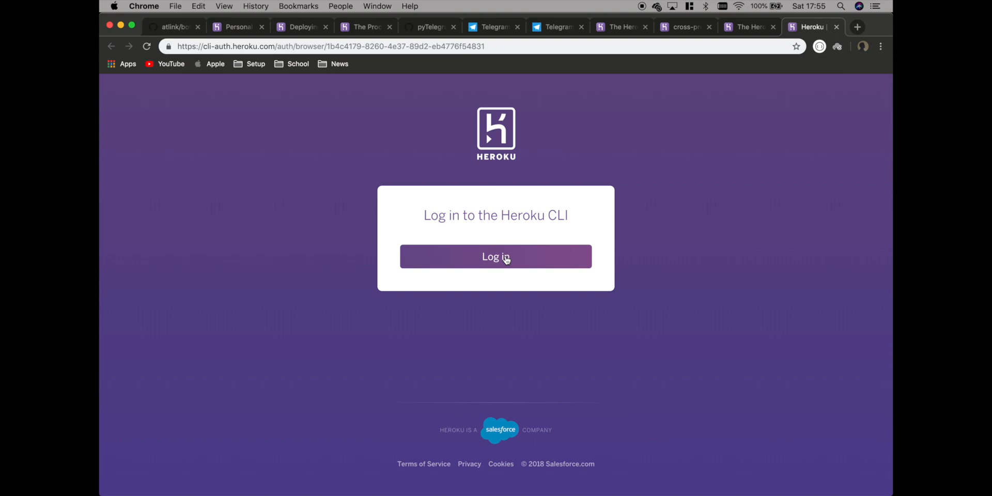
{"action": "left_click", "coordinate": [495, 257]}
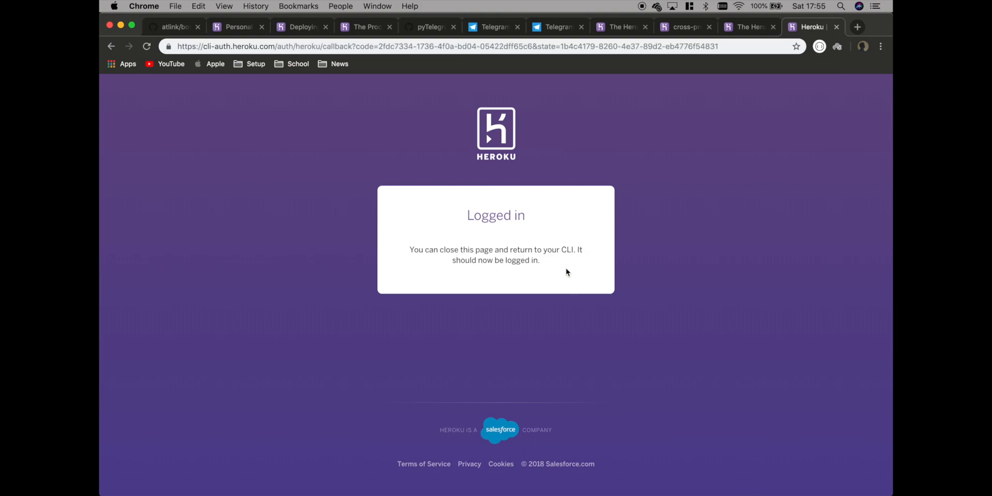
{"action": "mouse_move", "coordinate": [486, 264]}
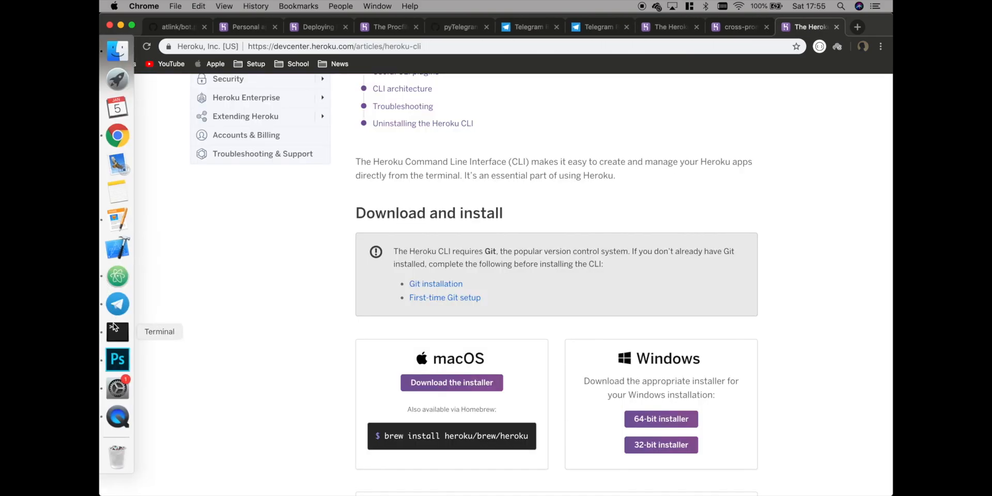
{"action": "left_click", "coordinate": [118, 331]}
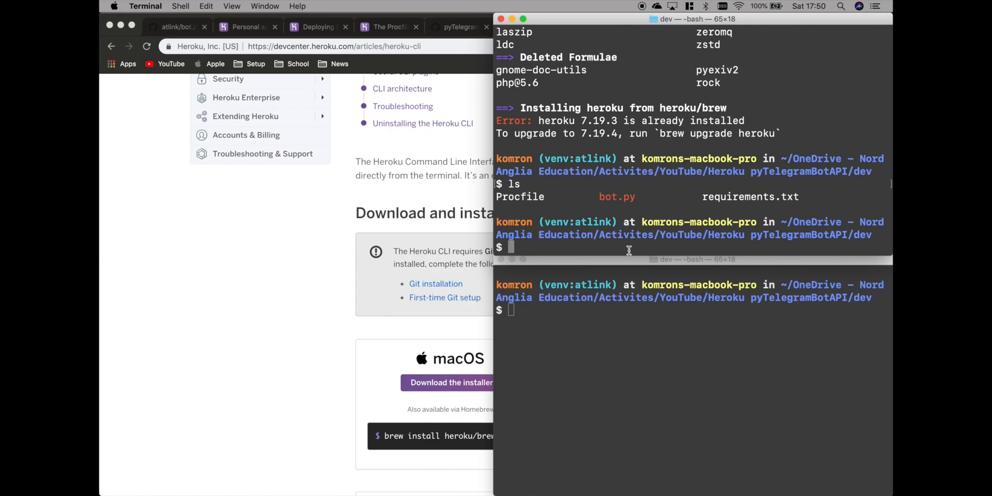
{"action": "type", "text": "h"}
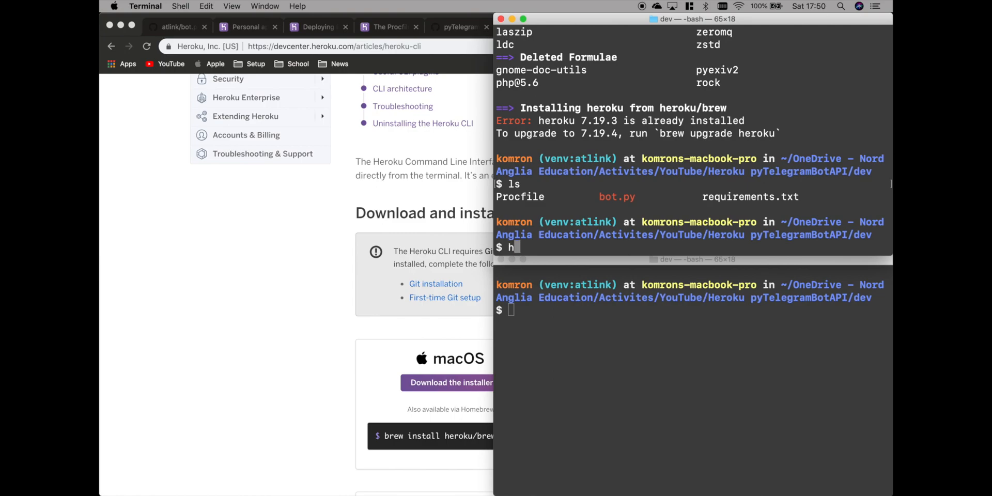
{"action": "type", "text": "eroku"}
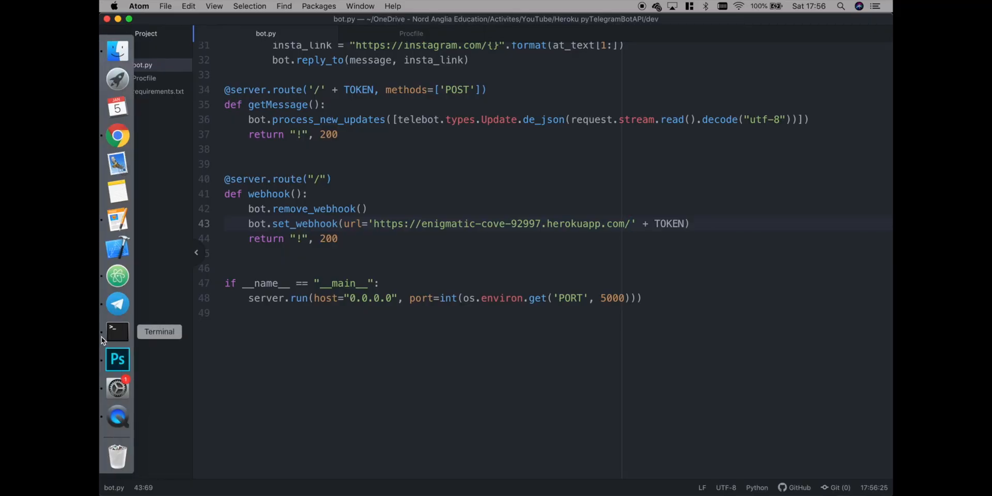
Stage all project files with git add and commit them as "first commit".
{"action": "left_click", "coordinate": [116, 332]}
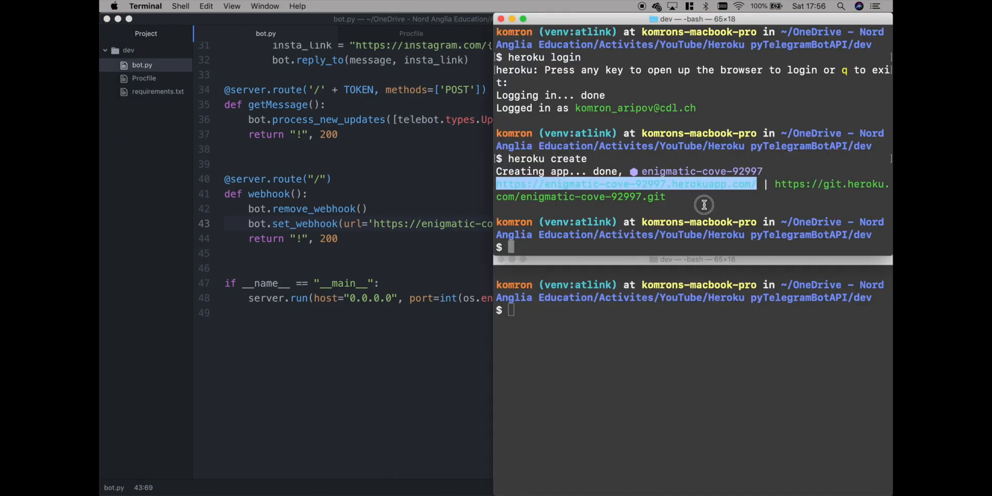
{"action": "type", "text": "git"}
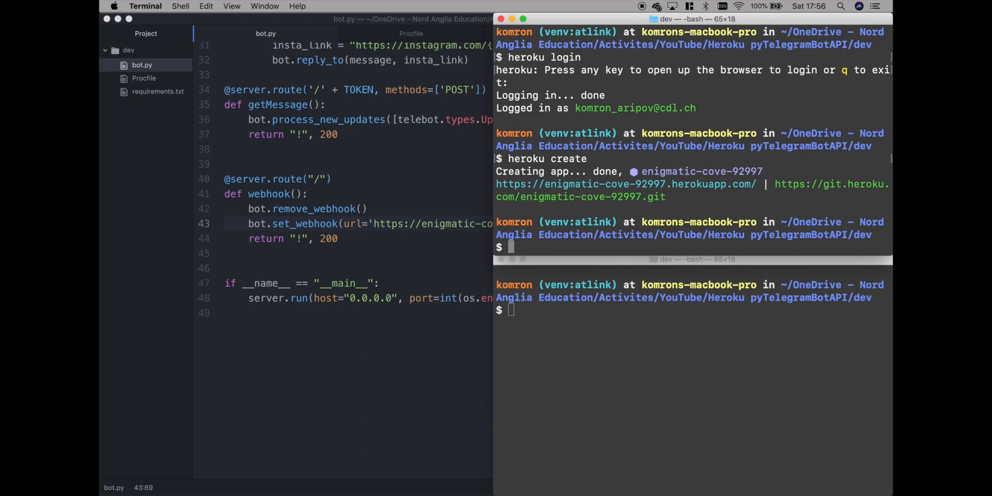
{"action": "type", "text": "git add ."}
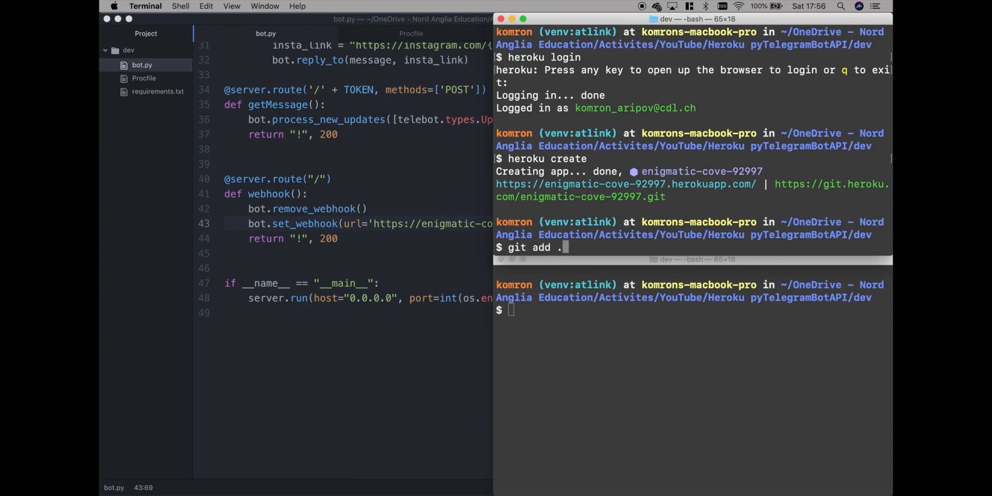
{"action": "mouse_move", "coordinate": [168, 54]}
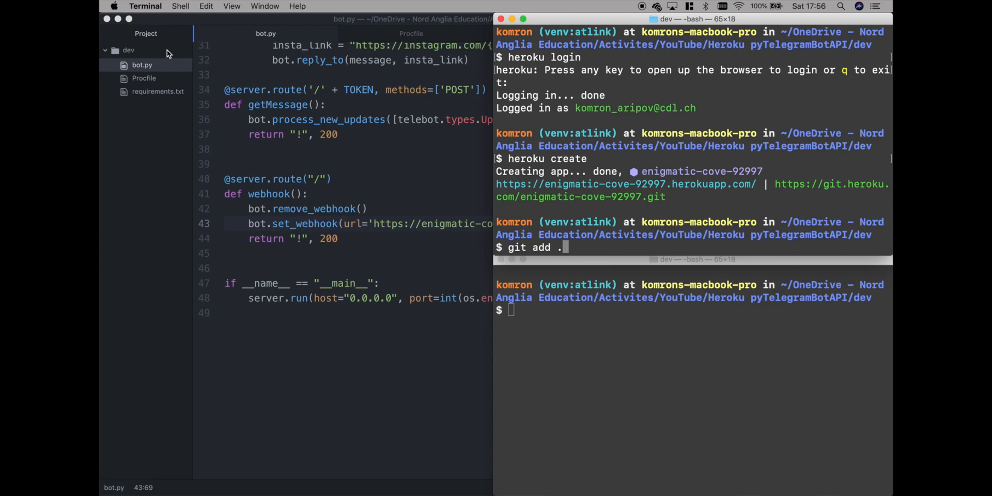
{"action": "mouse_move", "coordinate": [153, 97]}
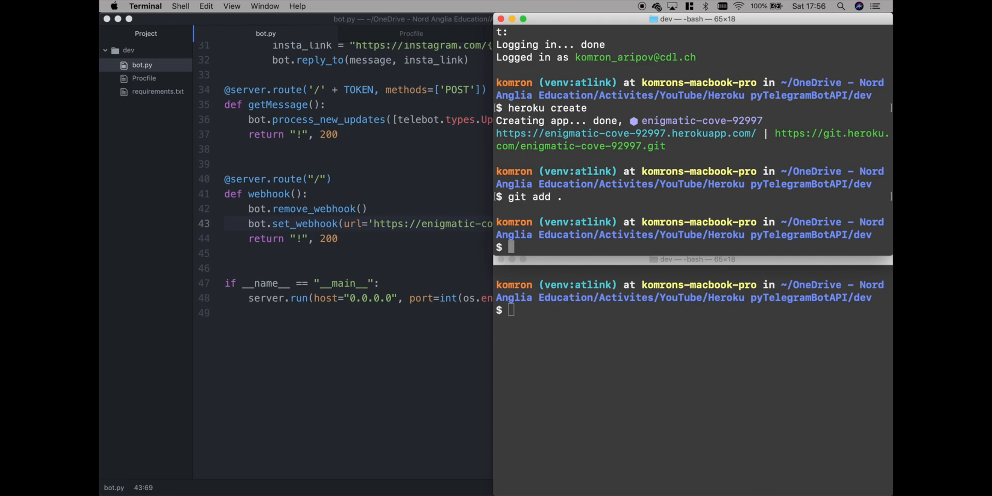
{"action": "type", "text": "git commit"}
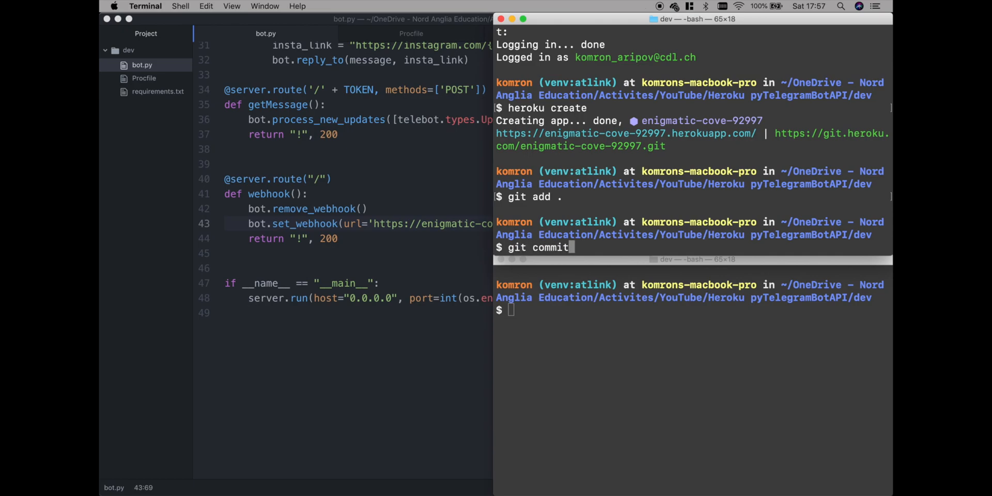
{"action": "type", "text": "-m \"first commit"}
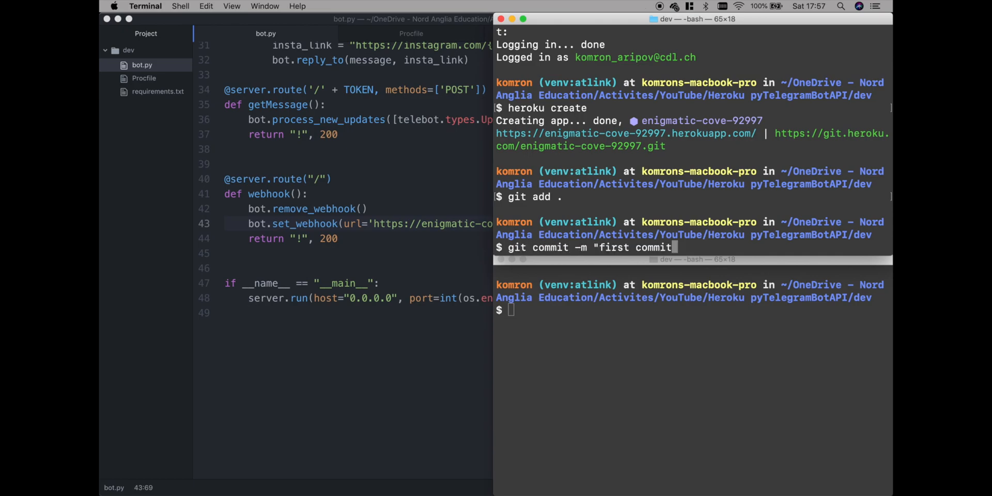
{"action": "type", "text": "\""}
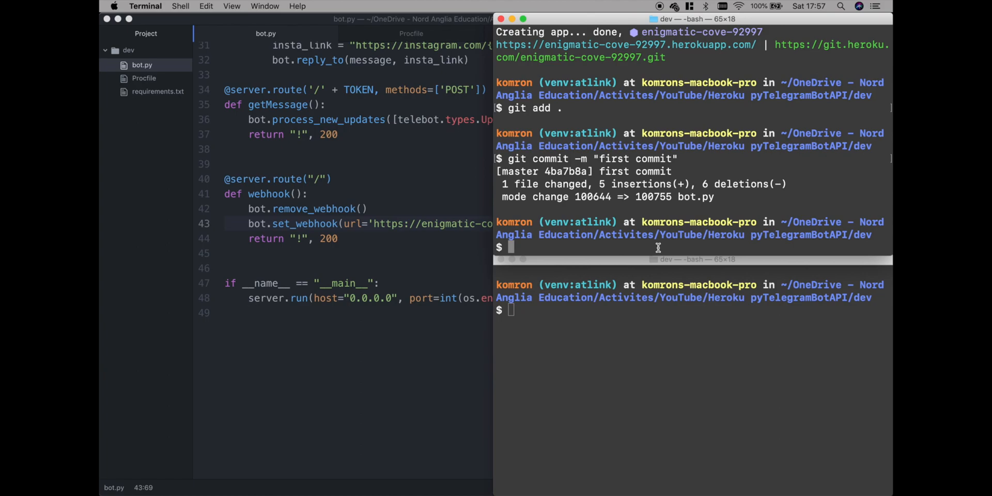
{"action": "type", "text": "git pusj"}
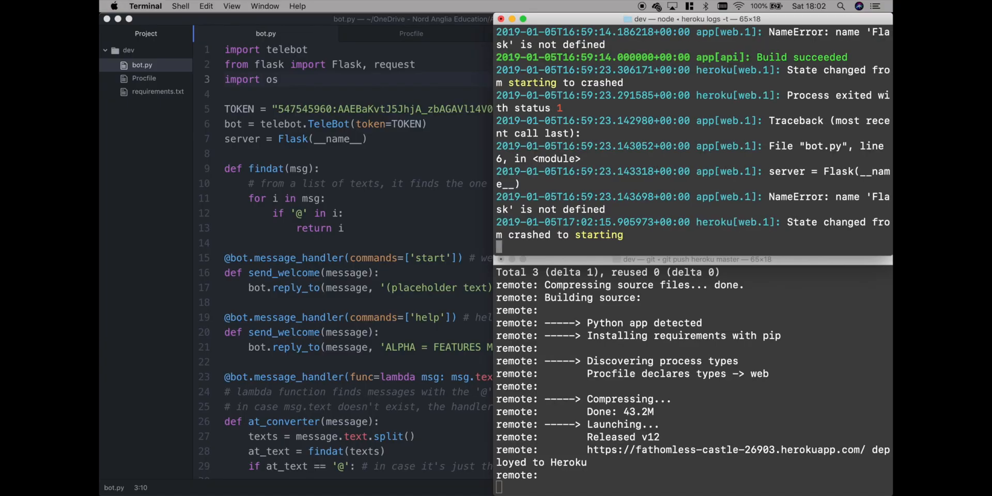
Follow the Heroku push and app logs until the web dyno is up.
{"action": "scroll", "scroll_direction": "down", "scroll_amount": 3}
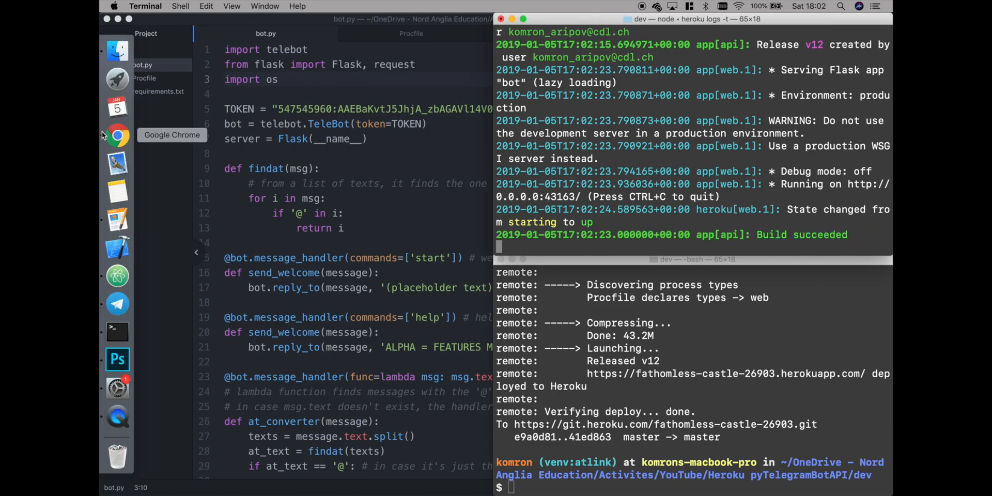
{"action": "left_click", "coordinate": [118, 304]}
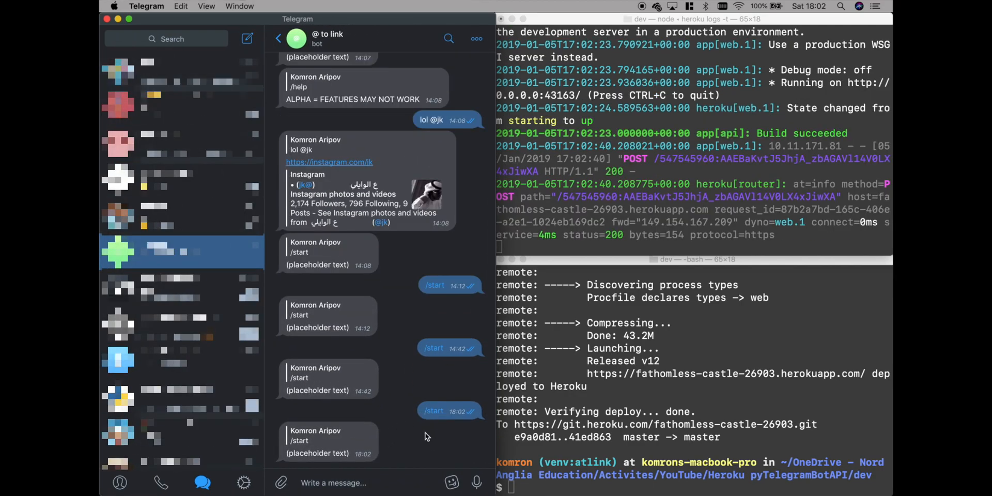
{"action": "type", "text": "th"}
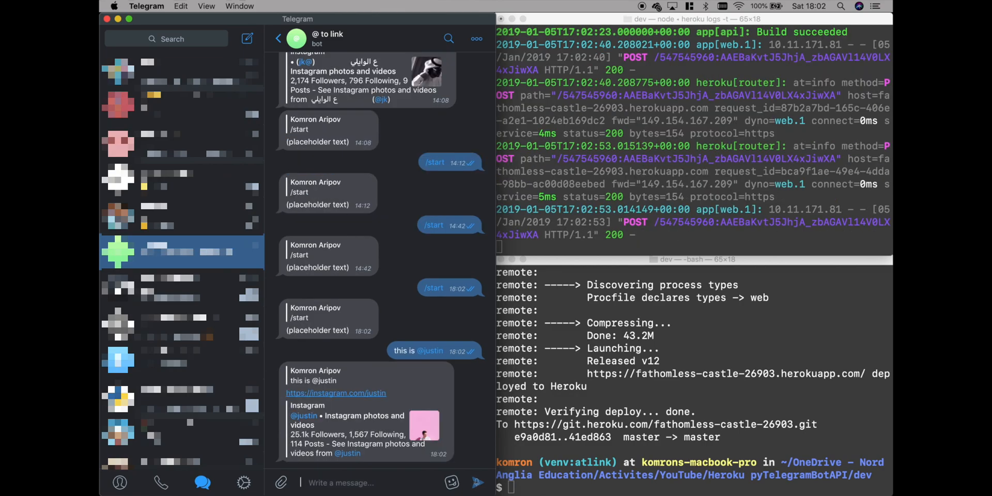
{"action": "mouse_move", "coordinate": [376, 402]}
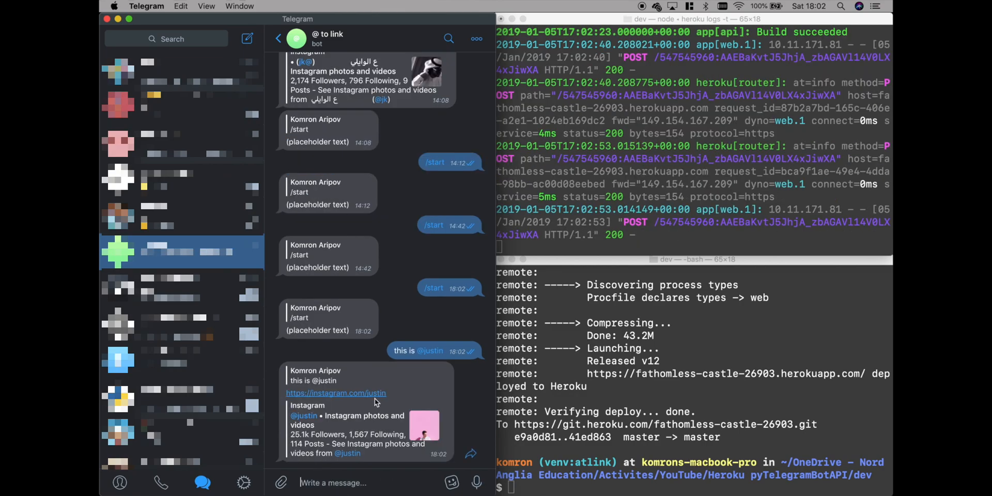